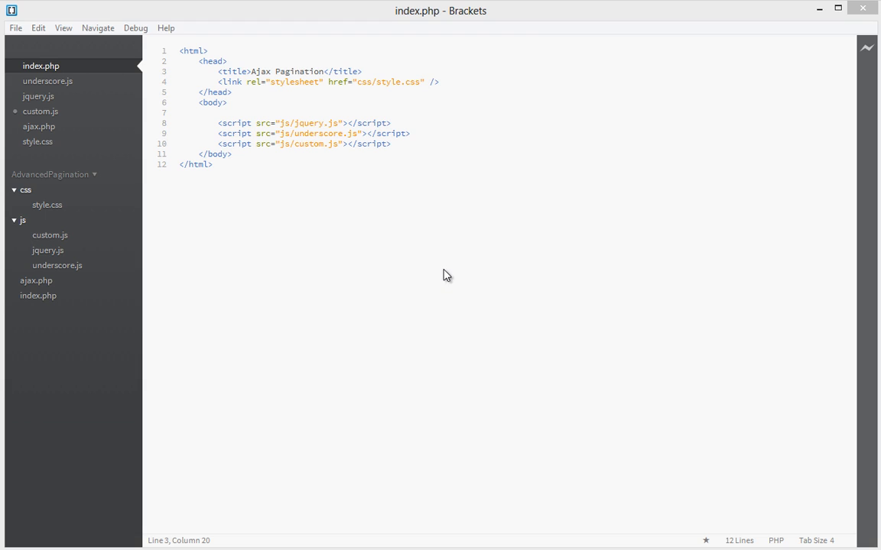
{"action": "mouse_move", "coordinate": [354, 187]}
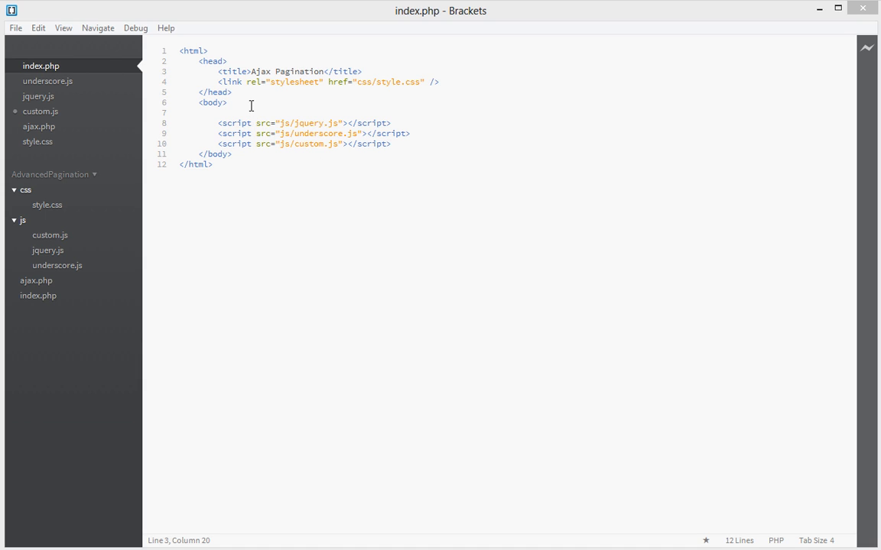
- Highlight the jquery.js and underscore.js script paths in the page head
{"action": "left_click", "coordinate": [227, 103]}
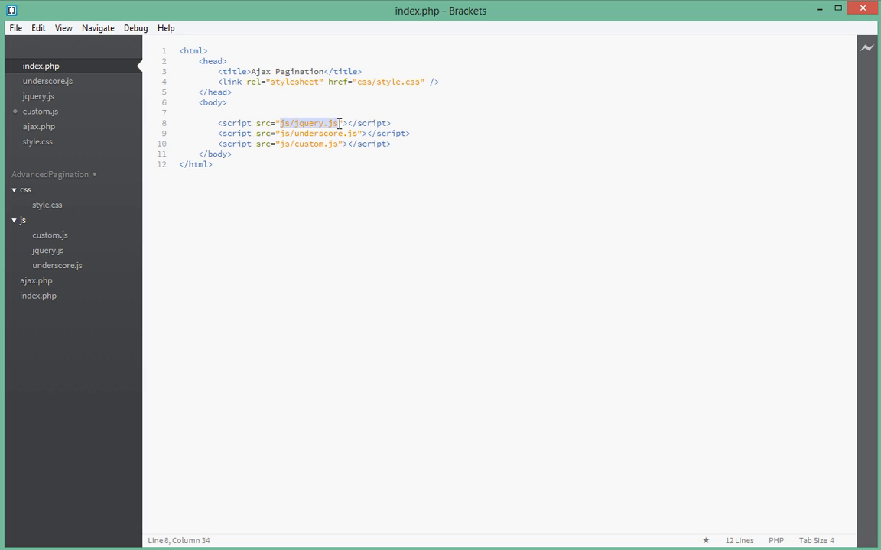
{"action": "left_click", "coordinate": [322, 123]}
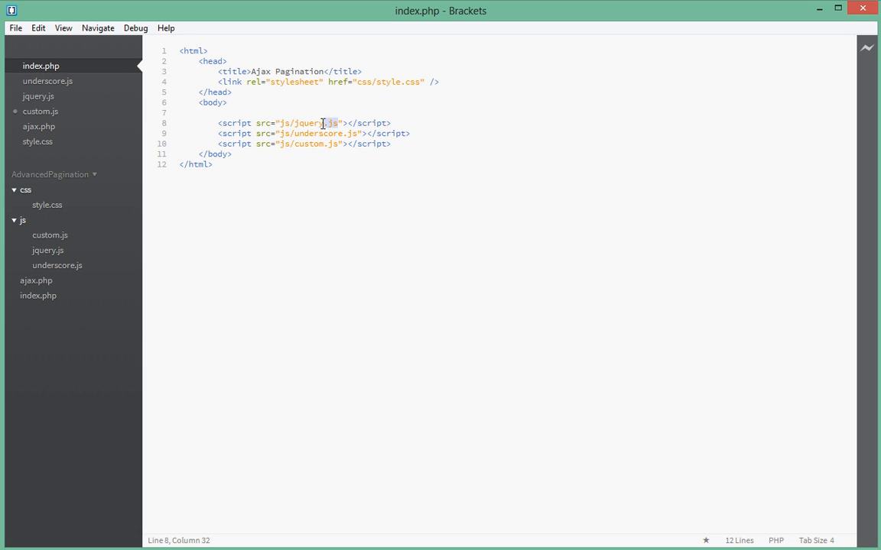
{"action": "left_click", "coordinate": [280, 123]}
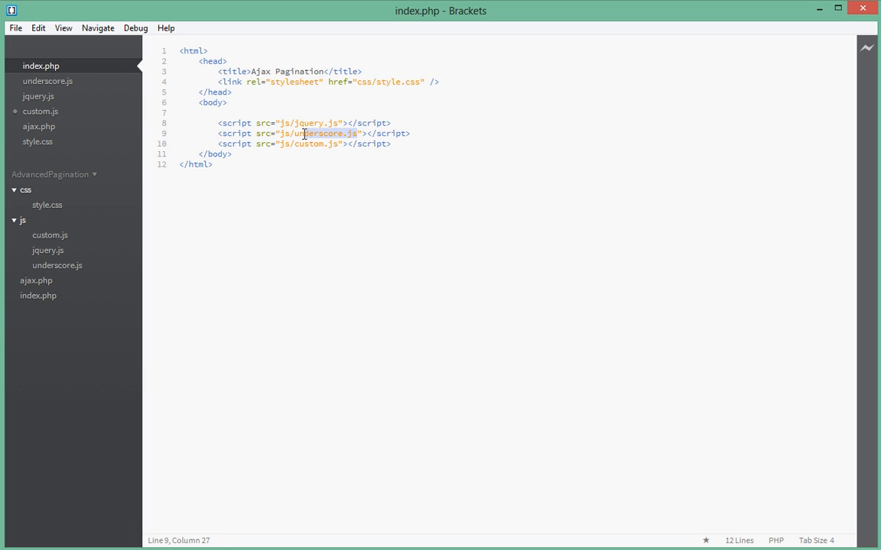
{"action": "left_click", "coordinate": [295, 144]}
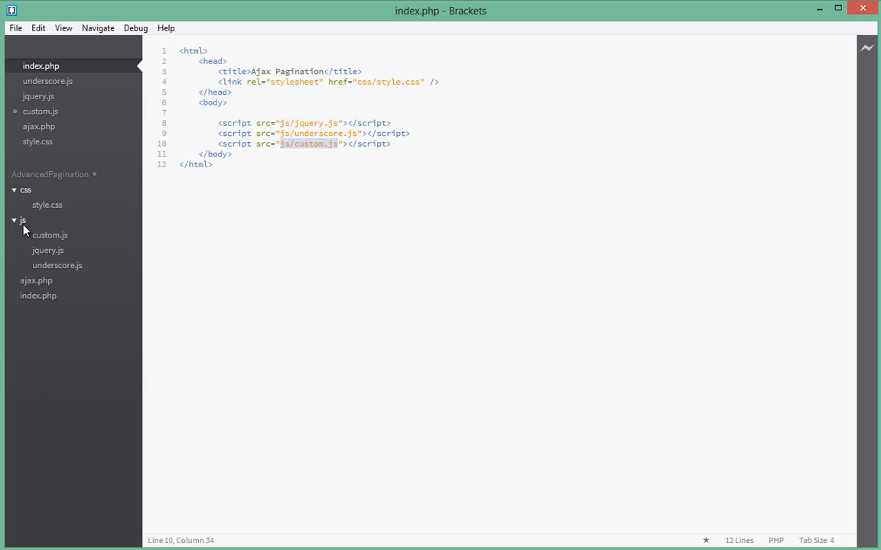
{"action": "mouse_move", "coordinate": [23, 225]}
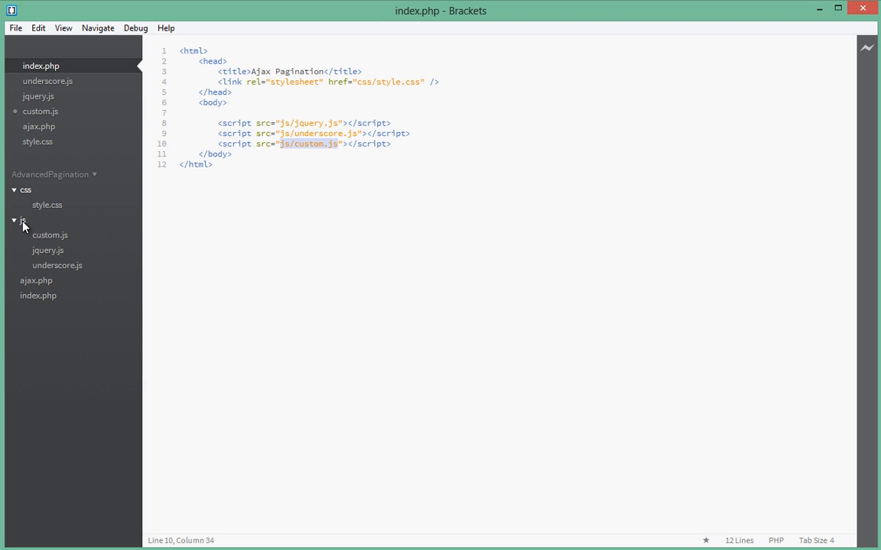
{"action": "mouse_move", "coordinate": [65, 227]}
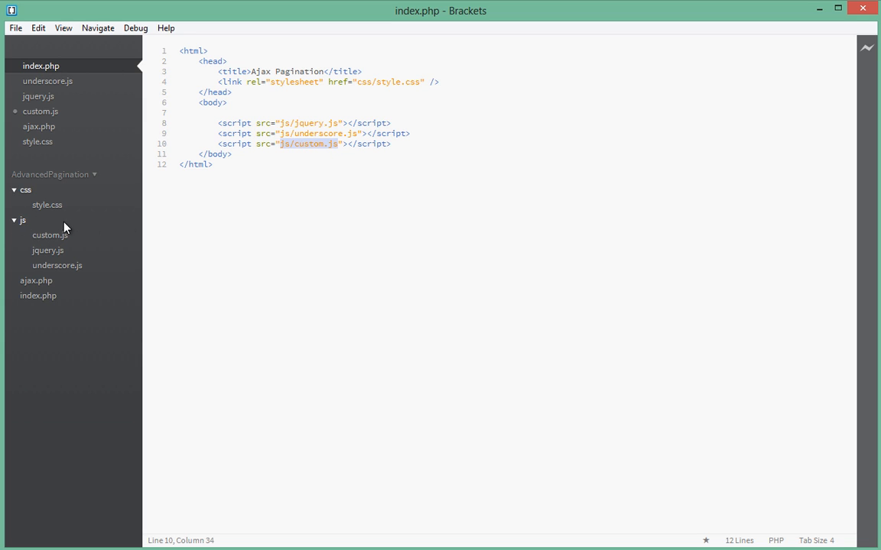
{"action": "mouse_move", "coordinate": [48, 241]}
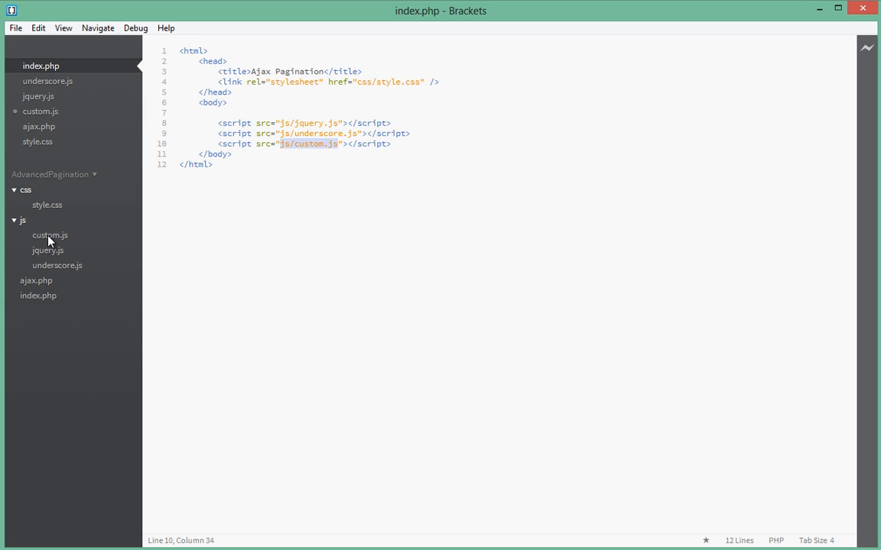
{"action": "mouse_move", "coordinate": [47, 250]}
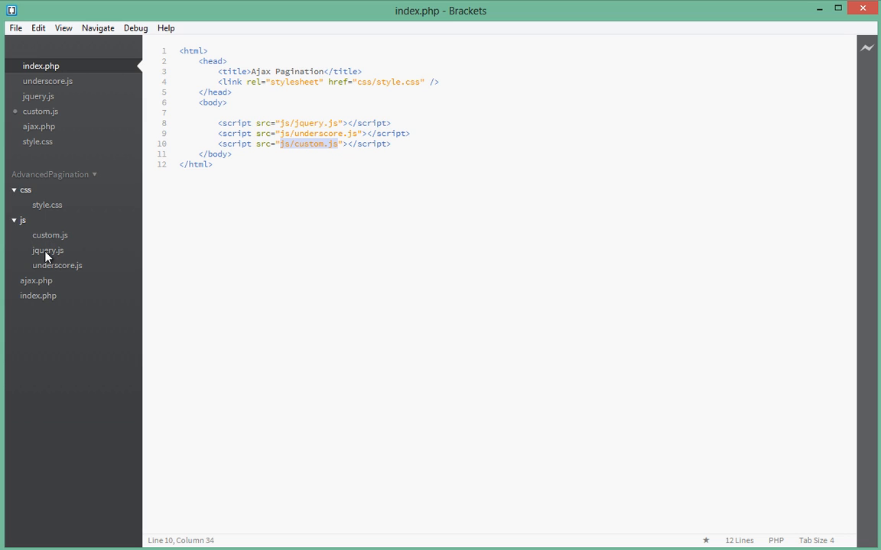
{"action": "mouse_move", "coordinate": [50, 258]}
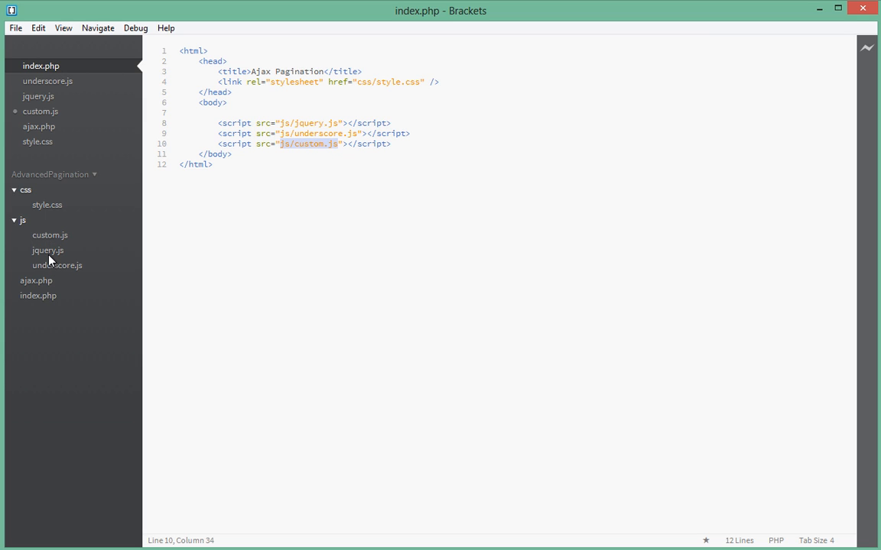
{"action": "mouse_move", "coordinate": [52, 256]}
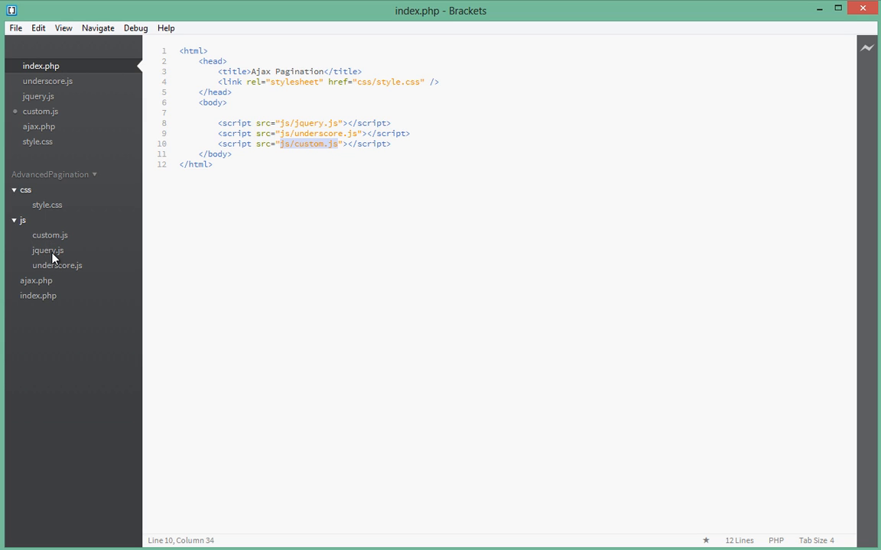
{"action": "mouse_move", "coordinate": [64, 276]}
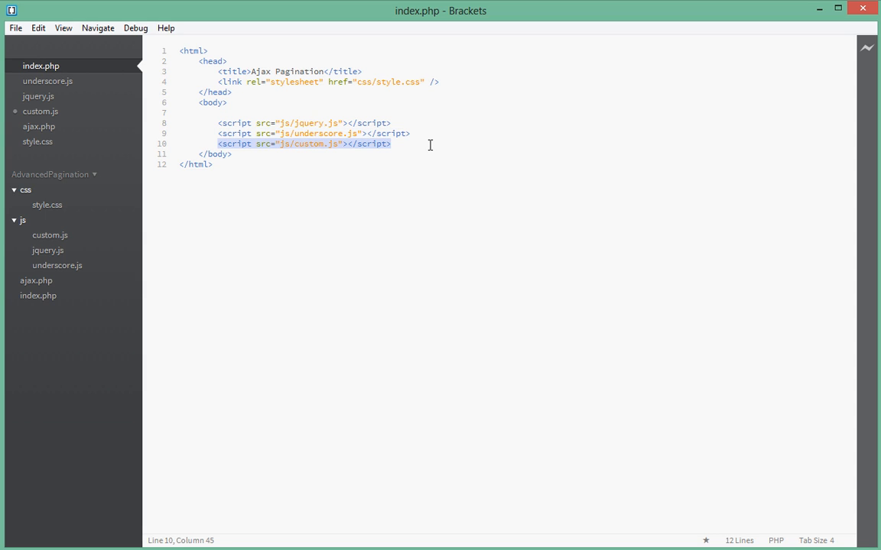
- Insert <div class="posts"></div> after <body>, save, and add blank lines below it
{"action": "left_click", "coordinate": [266, 106]}
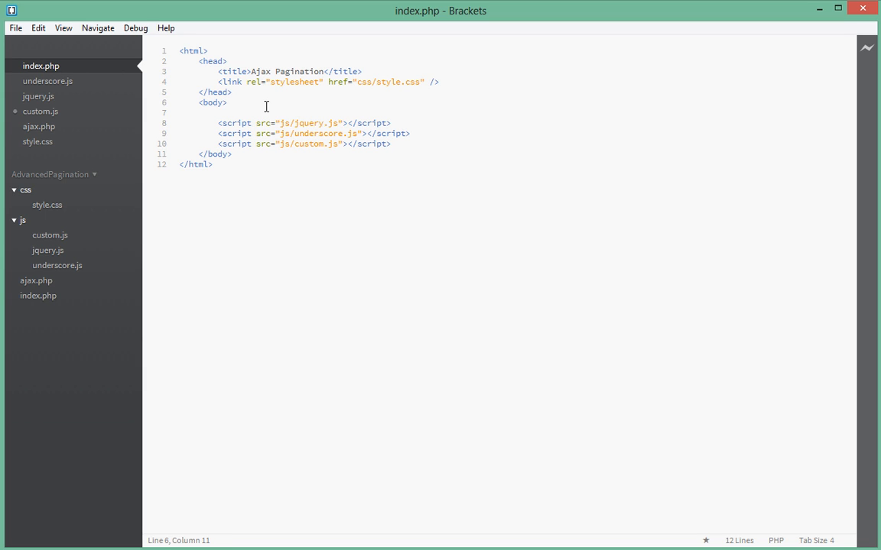
{"action": "key", "text": "enter"}
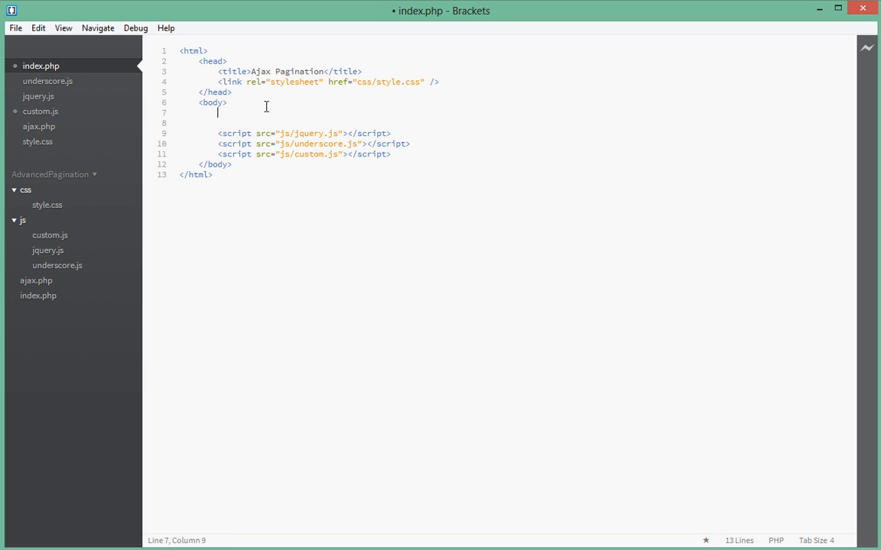
{"action": "type", "text": "<div>"}
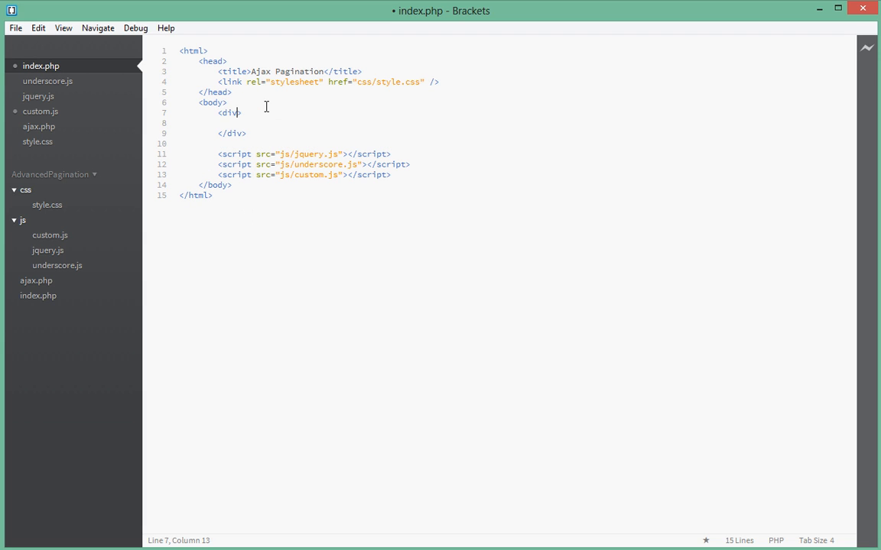
{"action": "type", "text": "cla"}
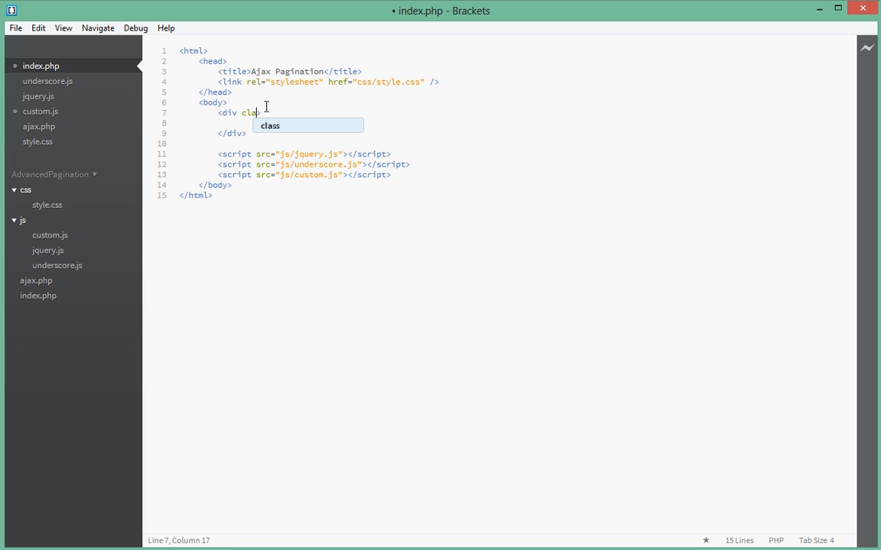
{"action": "type", "text": "=\"posts\""}
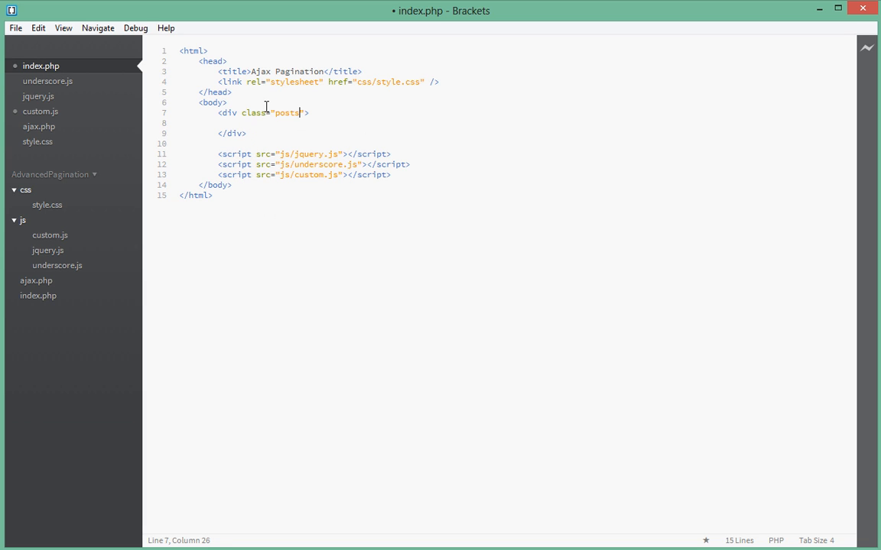
{"action": "key", "text": "Return"}
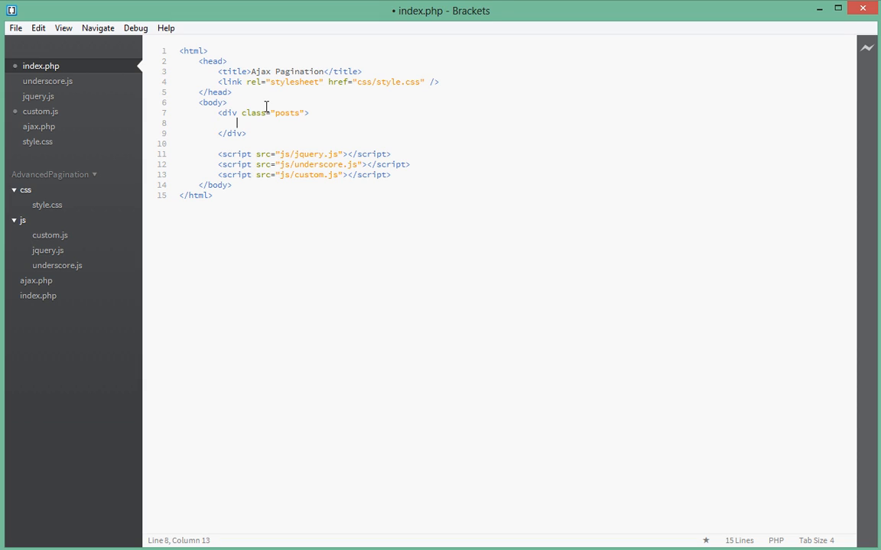
{"action": "key", "text": "ctrl+s"}
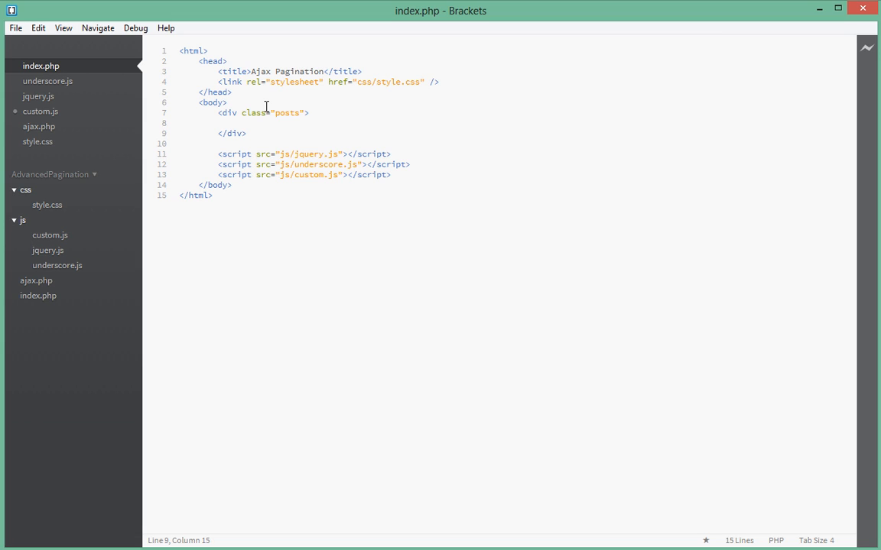
{"action": "left_click", "coordinate": [247, 133]}
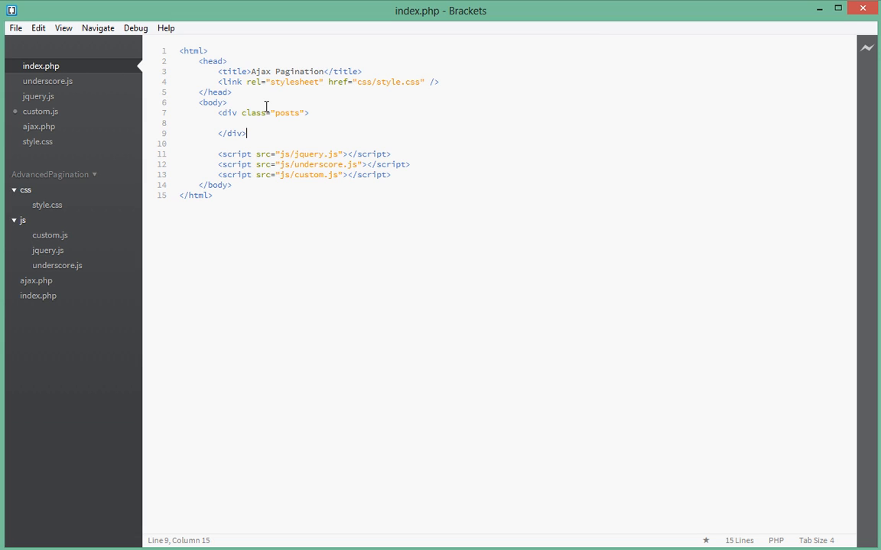
{"action": "key", "text": "Enter"}
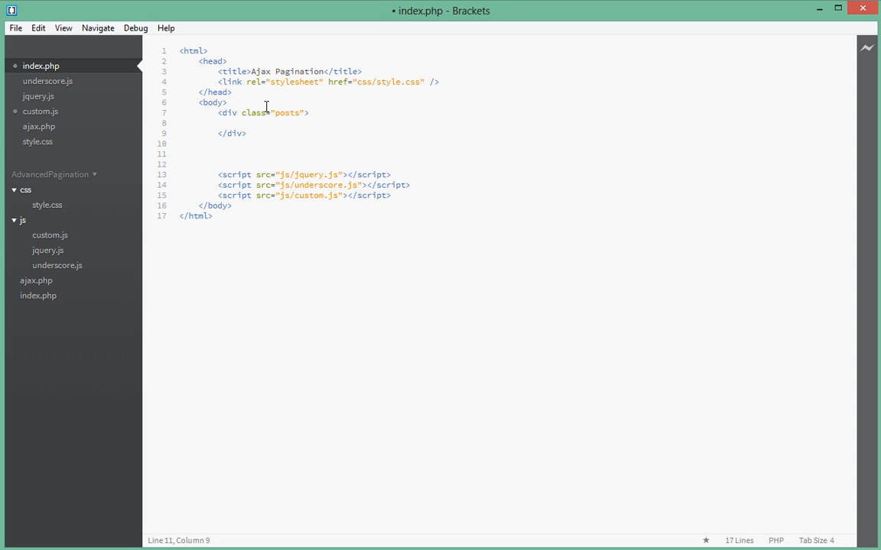
- Write <p class="loading">Loading.....</p> below the posts div and begin a new <div
{"action": "type", "text": "<"}
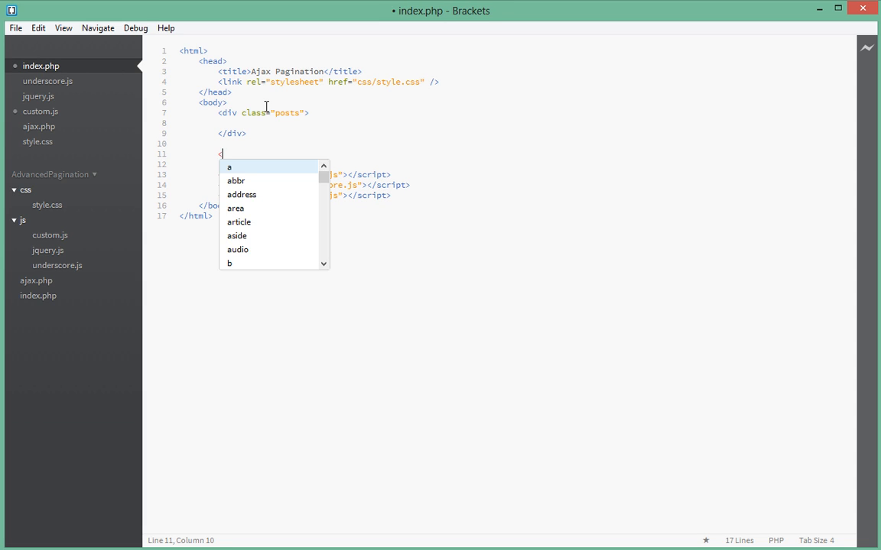
{"action": "type", "text": "p></p>"}
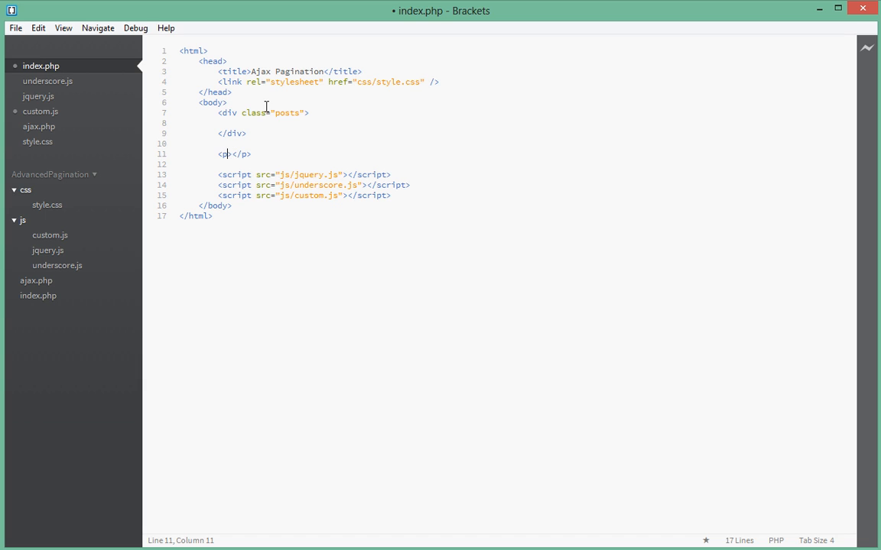
{"action": "type", "text": "class"}
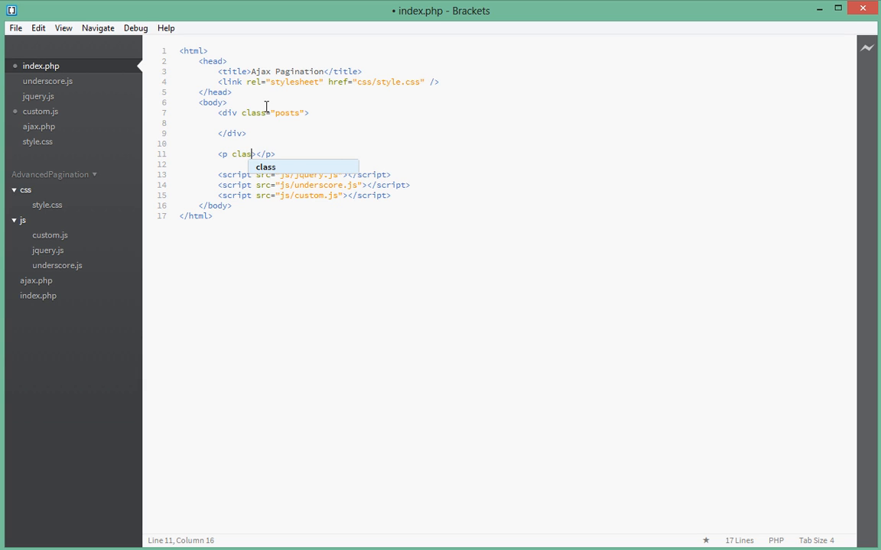
{"action": "type", "text": "=\"loading\""}
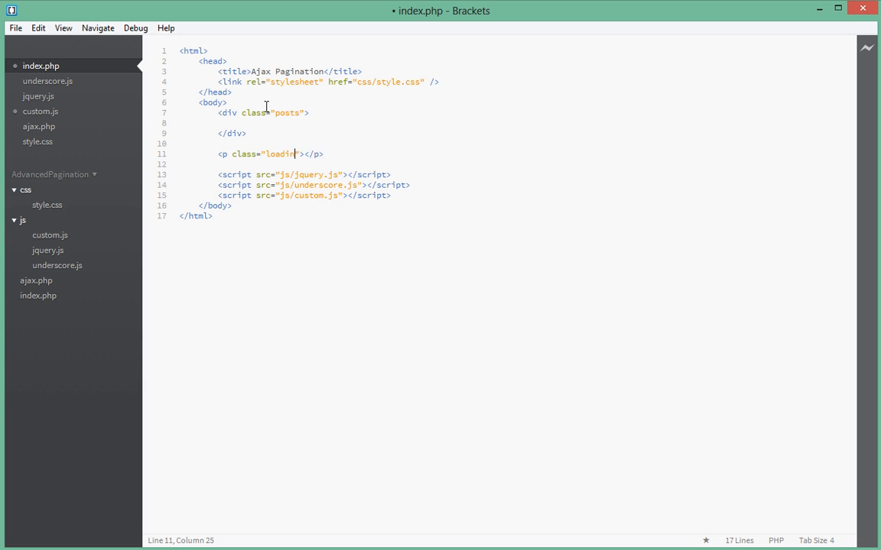
{"action": "type", "text": "Loading"}
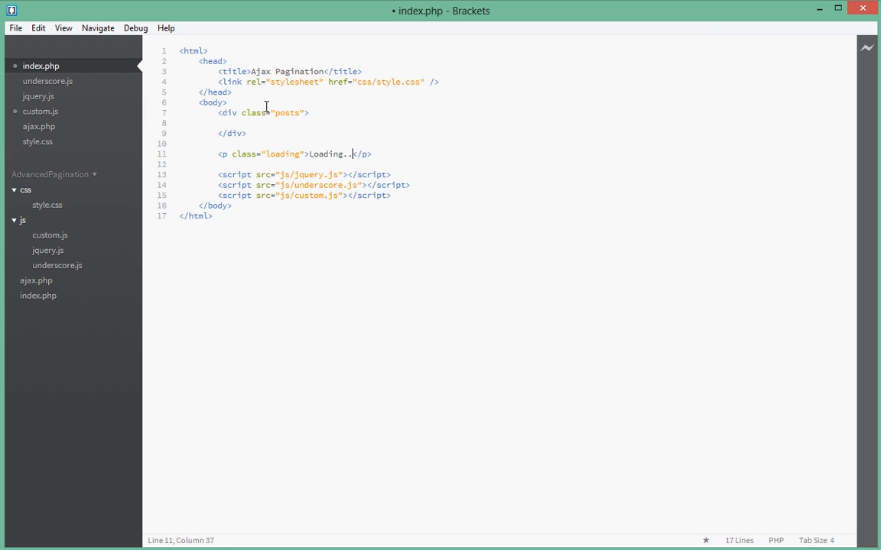
{"action": "type", "text": "..."}
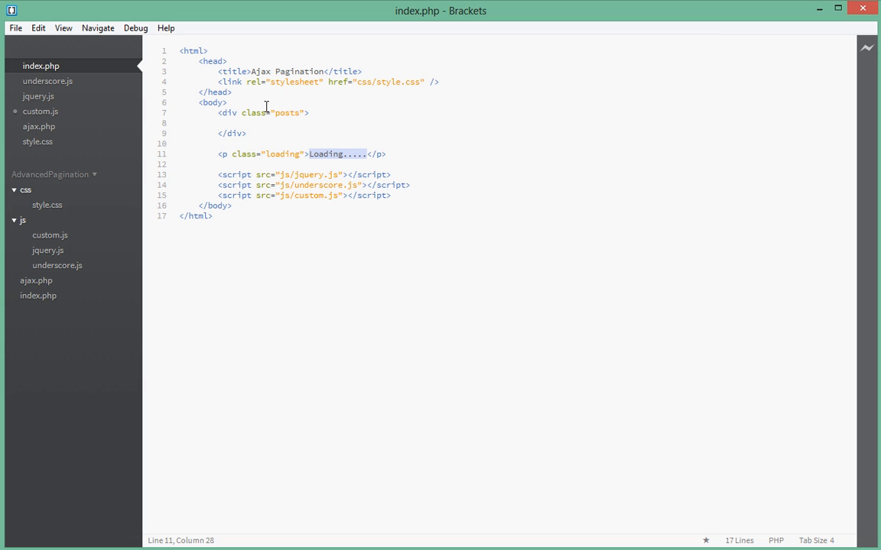
{"action": "left_click", "coordinate": [370, 153]}
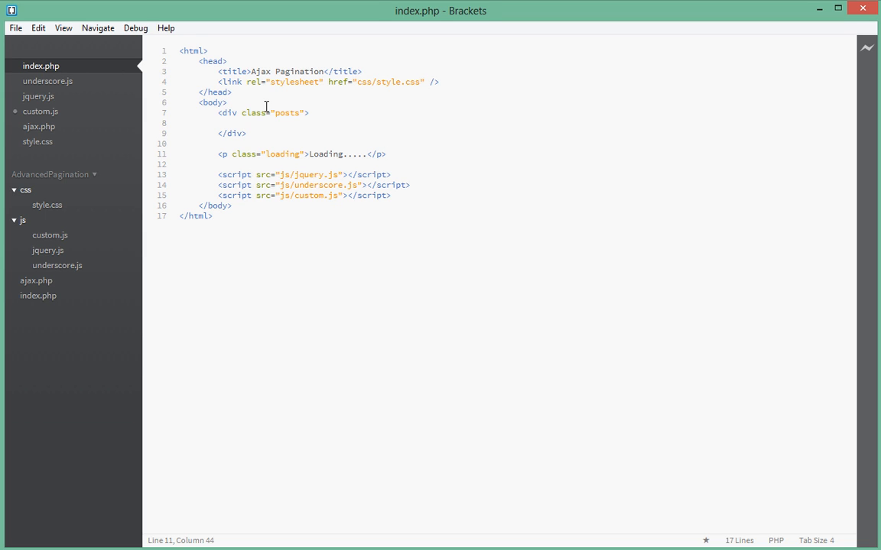
{"action": "type", "text": "<div>"}
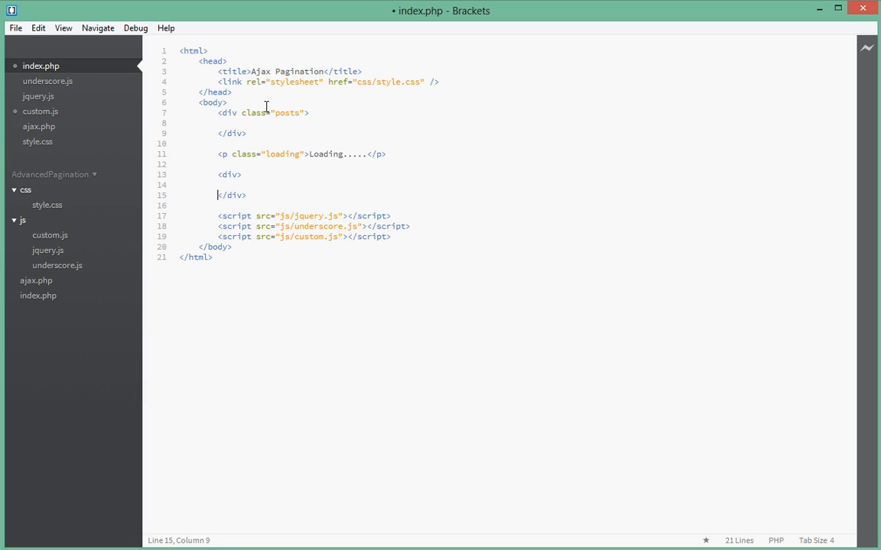
- Give the new div class page-links, nest an empty <ul></ul> inside, and save
{"action": "left_click", "coordinate": [241, 175]}
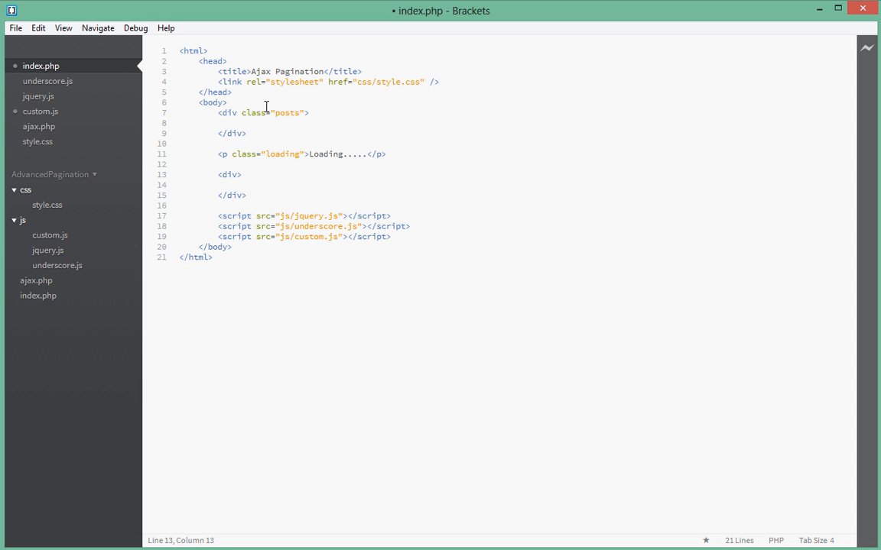
{"action": "type", "text": "class=\""}
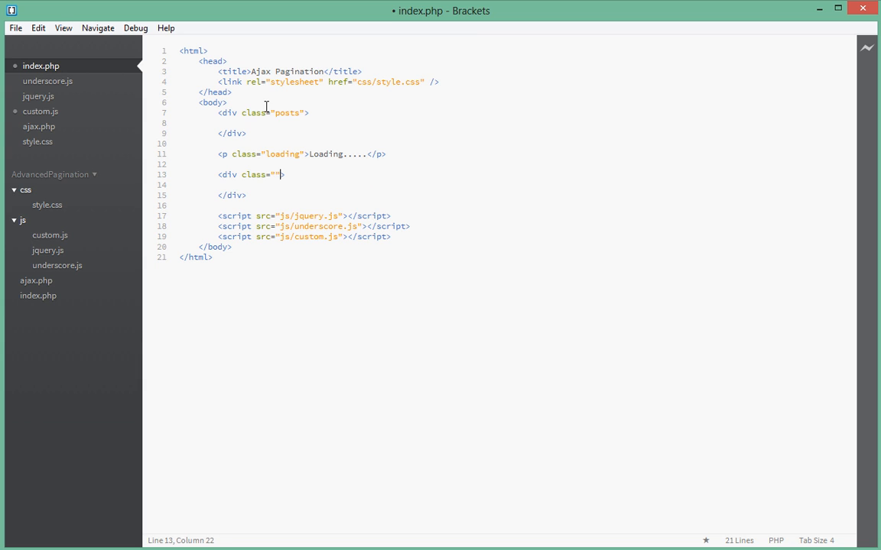
{"action": "type", "text": "page-links"}
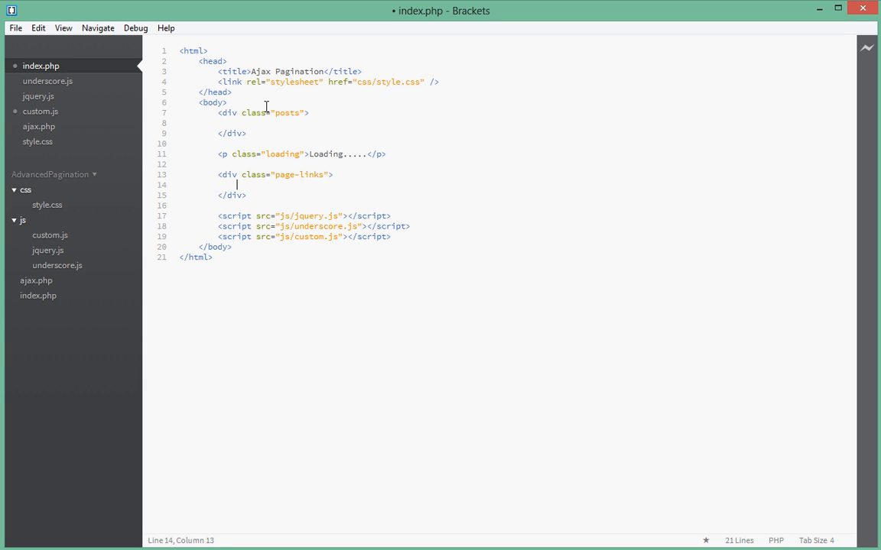
{"action": "type", "text": "<ul></ul>"}
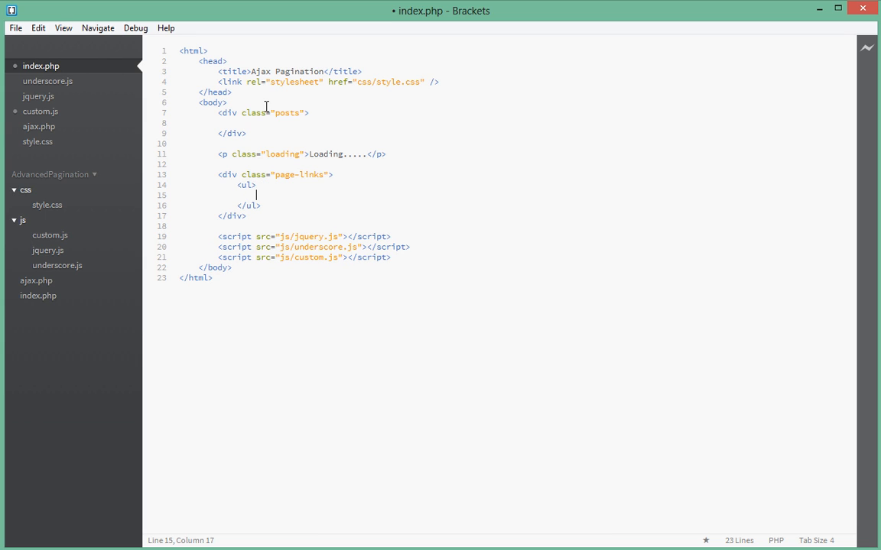
{"action": "key", "text": "ctrl+s"}
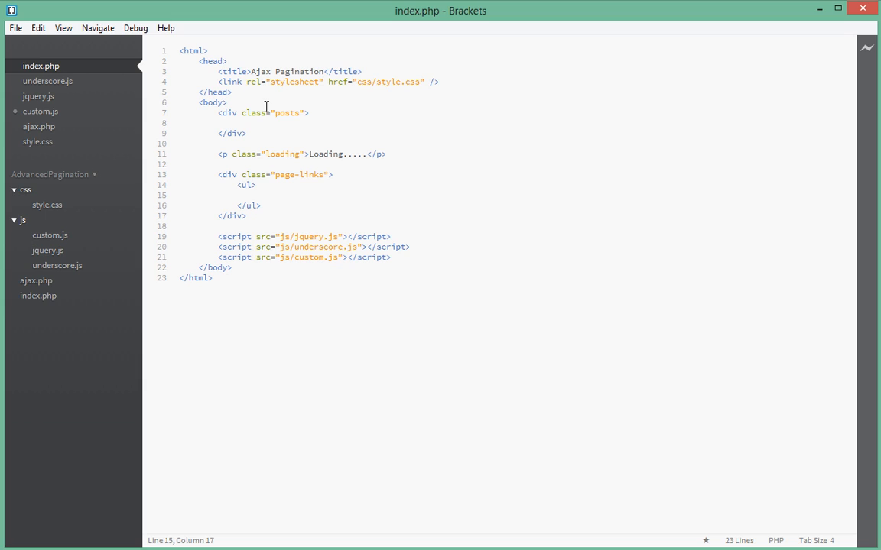
{"action": "left_click", "coordinate": [256, 195]}
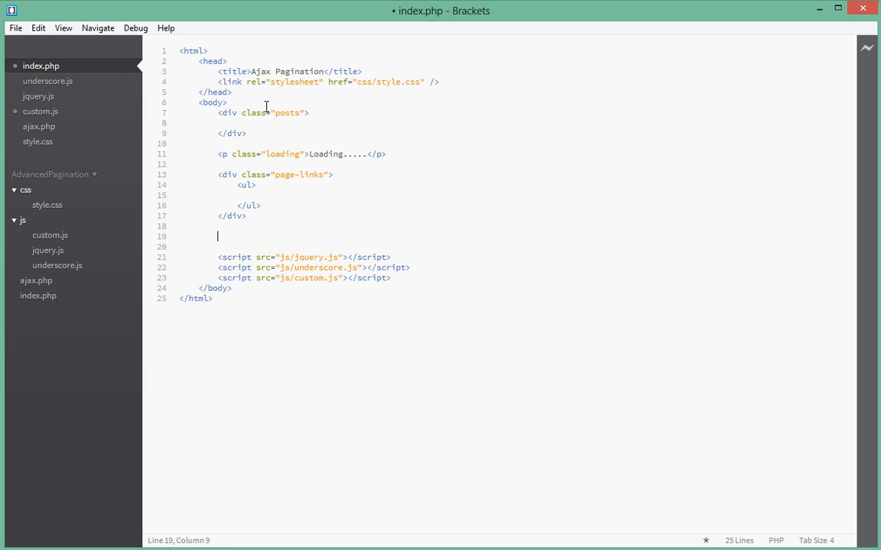
- Add a <script type="text/template" id="post-template"> block below the page-links div
{"action": "type", "text": "<script>"}
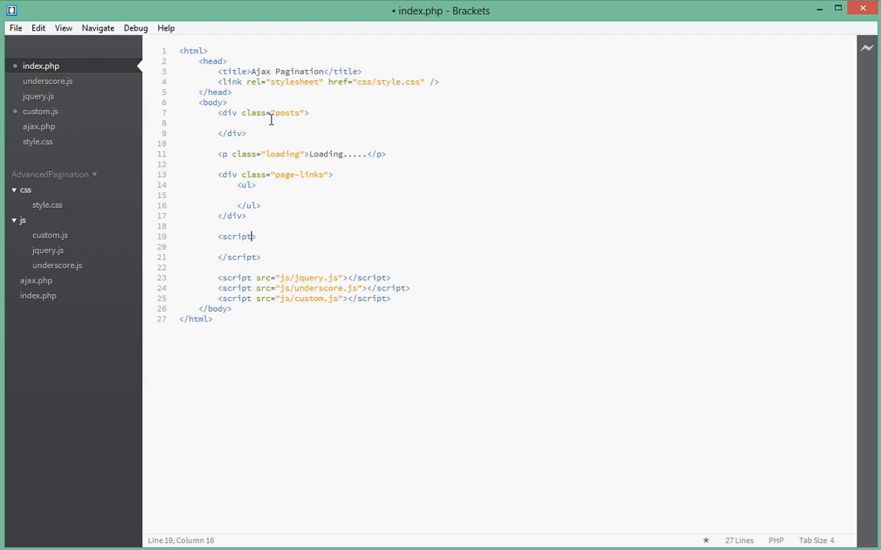
{"action": "left_click", "coordinate": [332, 113]}
{"action": "type", "text": " tyep"}
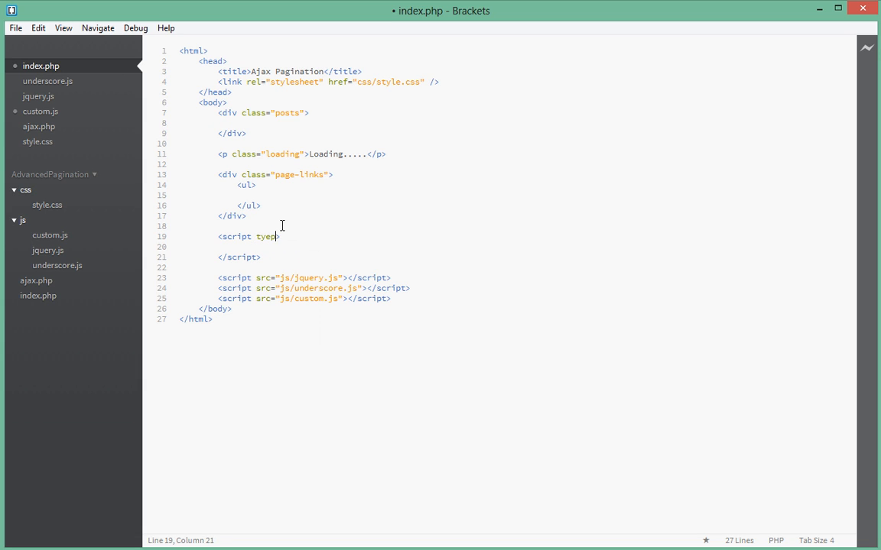
{"action": "key", "text": "BackSpace"}
{"action": "type", "text": "pe=\""}
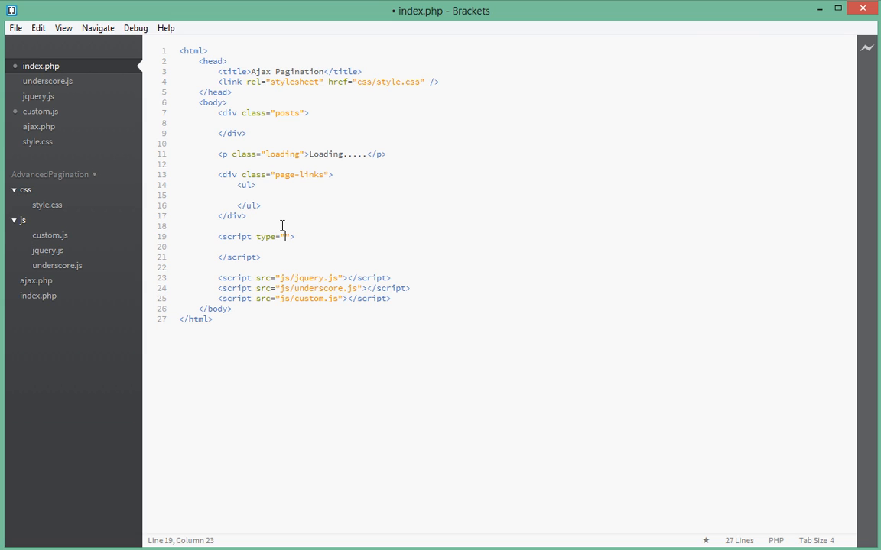
{"action": "type", "text": "text/t"}
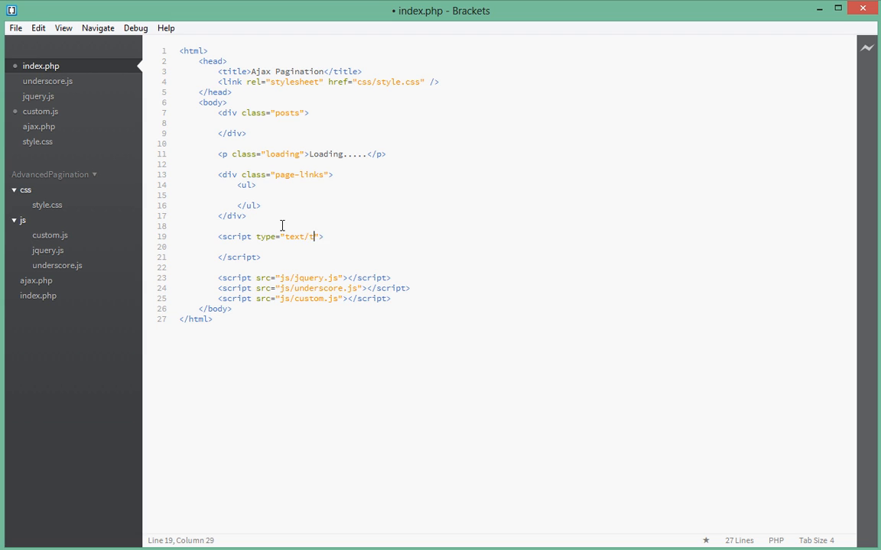
{"action": "type", "text": "emplate"}
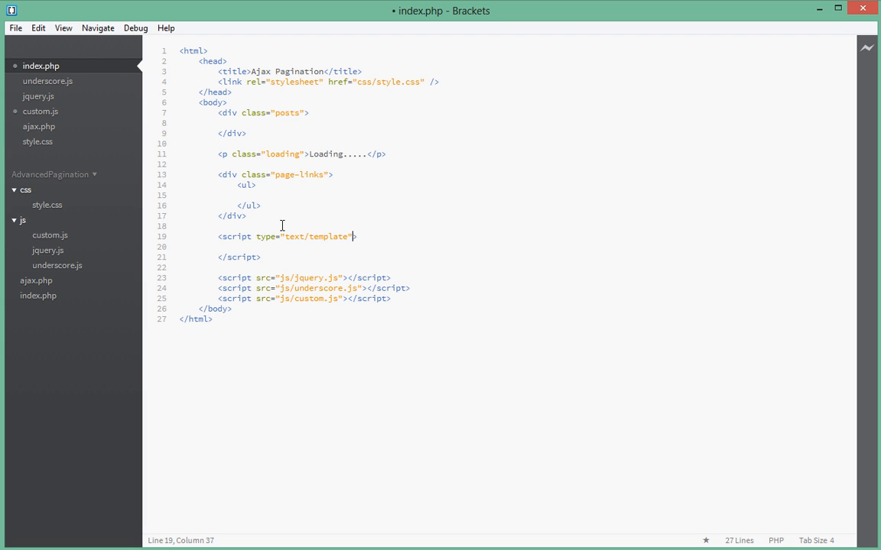
{"action": "type", "text": "id=\"post"}
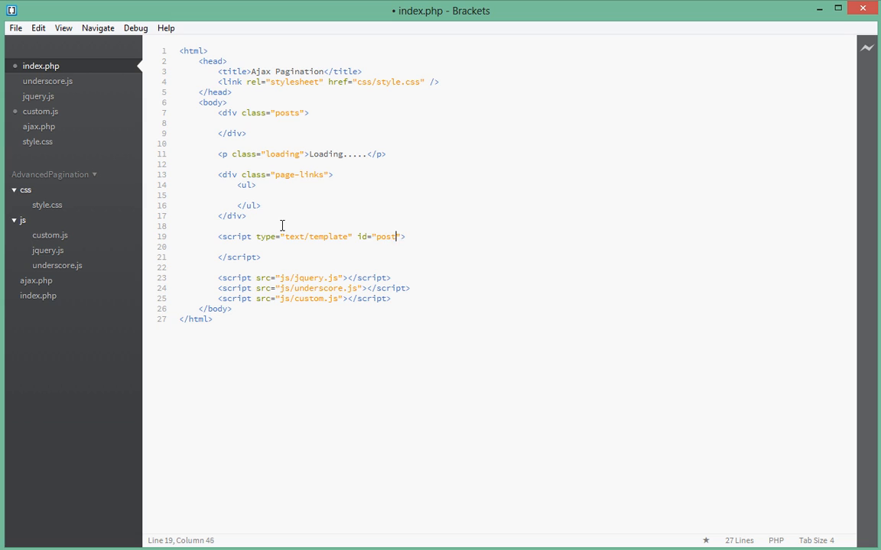
{"action": "type", "text": "-te"}
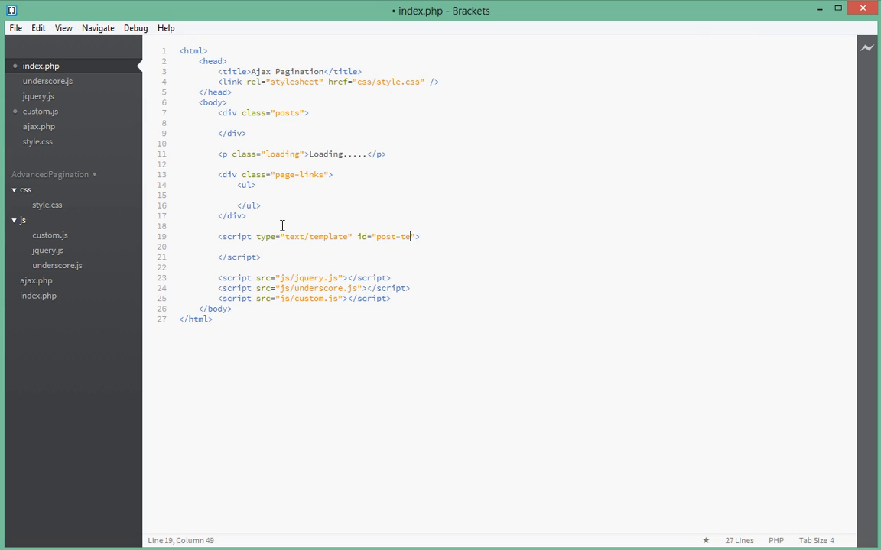
{"action": "type", "text": "mplate"}
{"action": "key", "text": "Enter"}
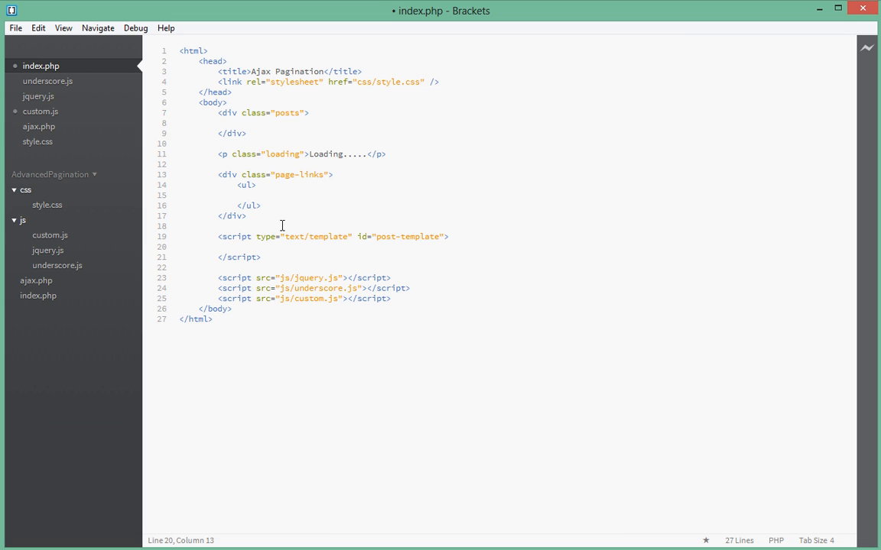
- Fill the template with <% _.each(posts, function(){ %> and a closing <% }); %>
{"action": "type", "text": "<%"}
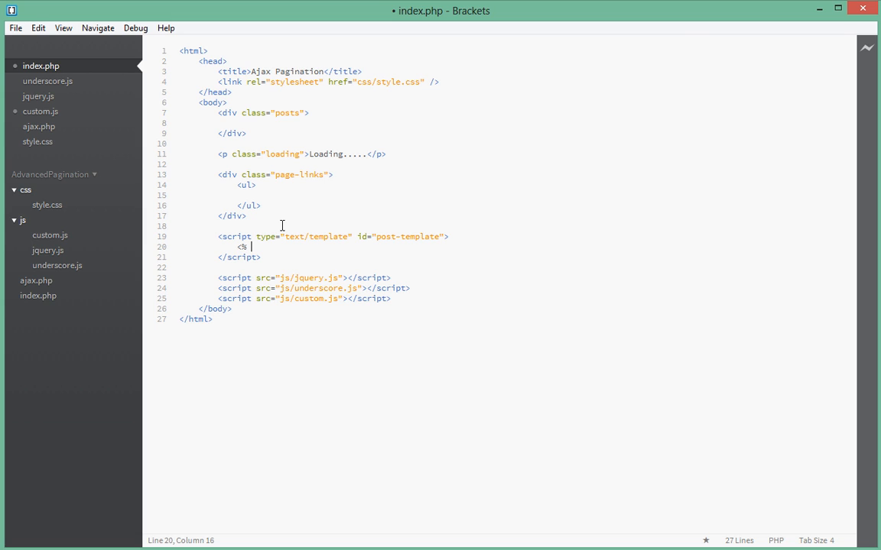
{"action": "type", "text": "%>"}
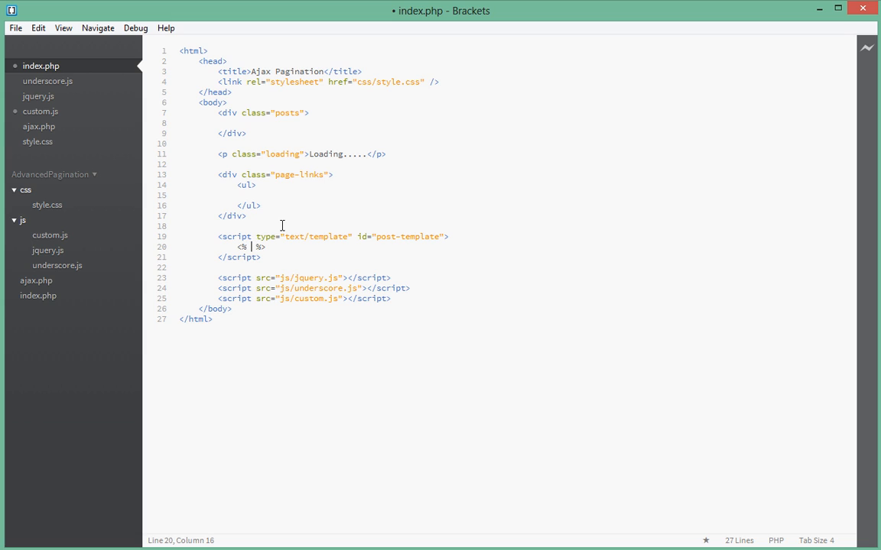
{"action": "type", "text": "_"}
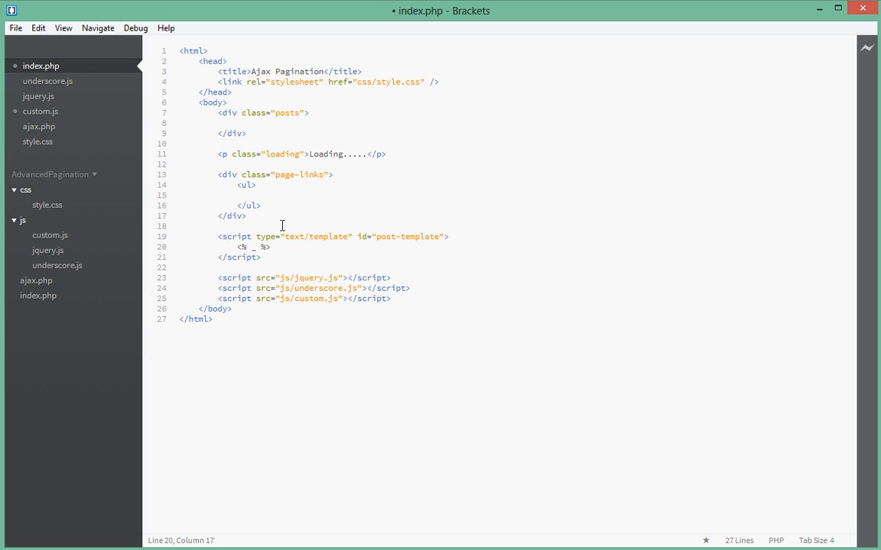
{"action": "type", "text": "_.each()"}
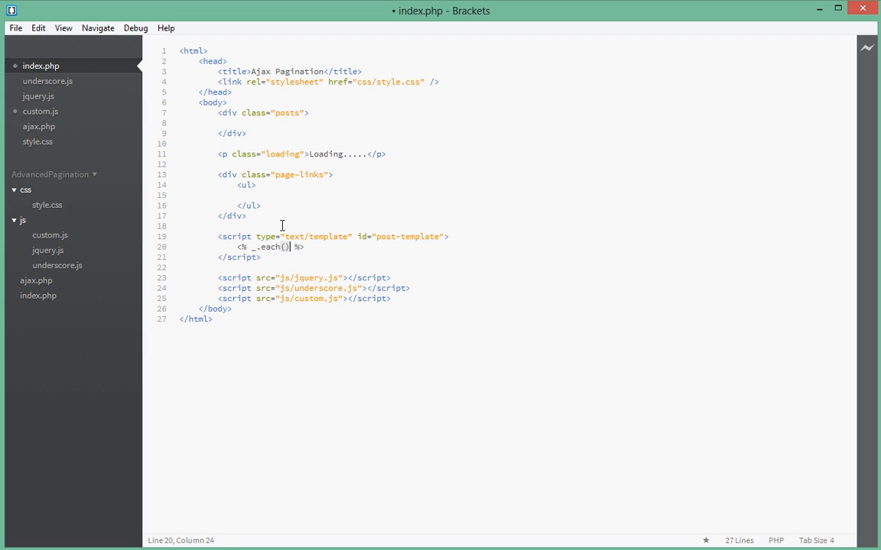
{"action": "type", "text": "posts"}
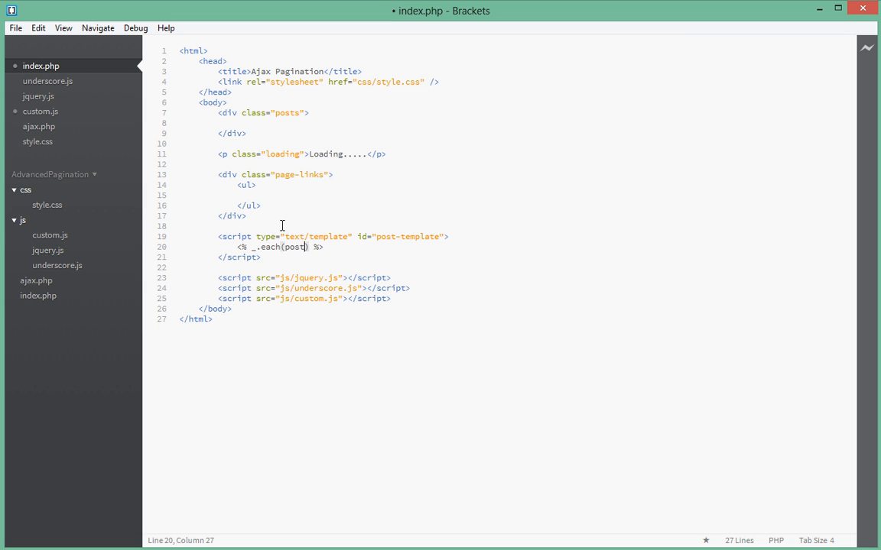
{"action": "type", "text": "s,"}
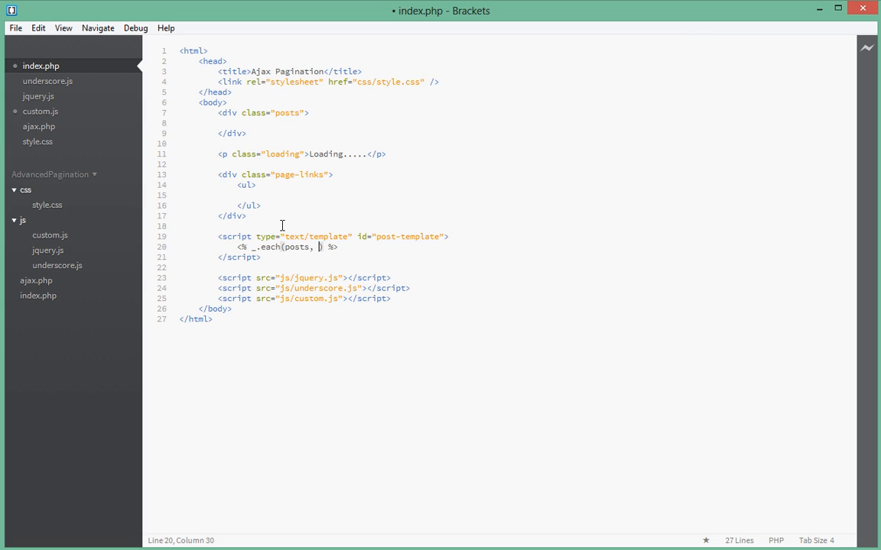
{"action": "type", "text": "function("}
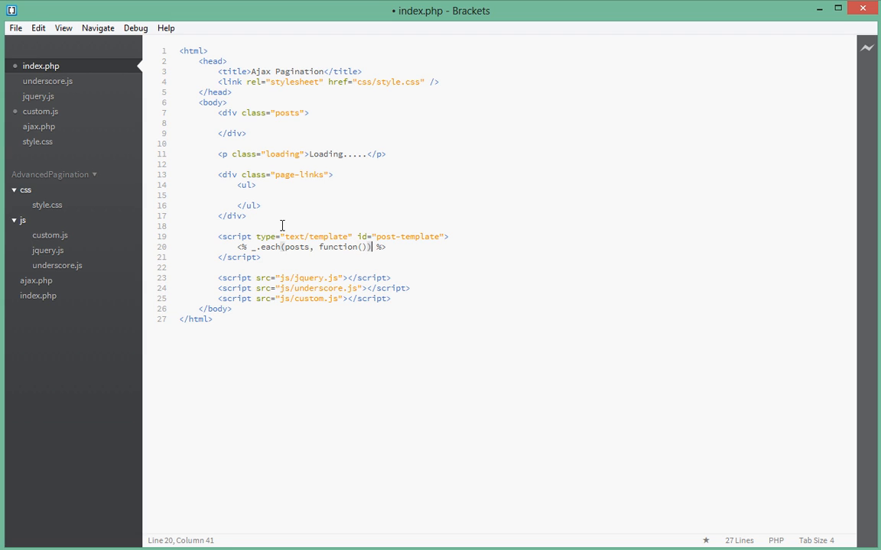
{"action": "type", "text": "{"}
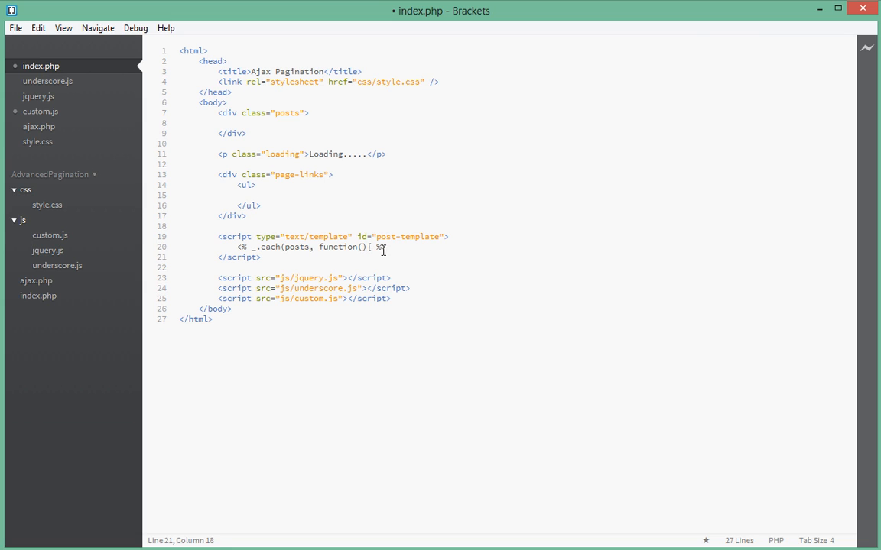
{"action": "key", "text": "enter"}
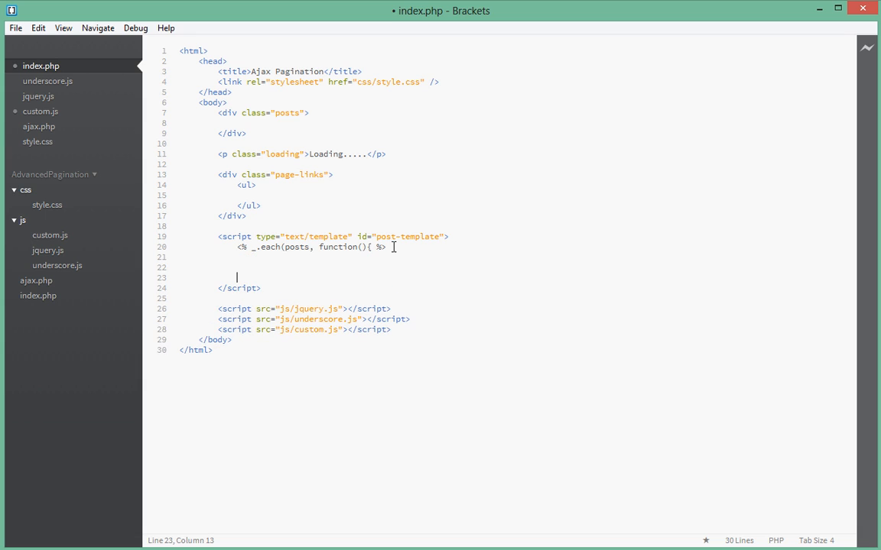
{"action": "type", "text": "<"}
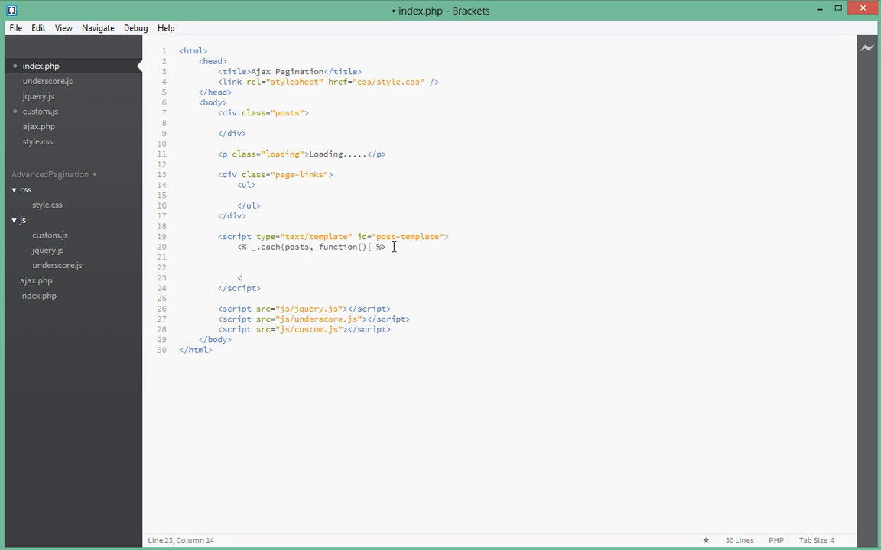
{"action": "type", "text": "<% %>"}
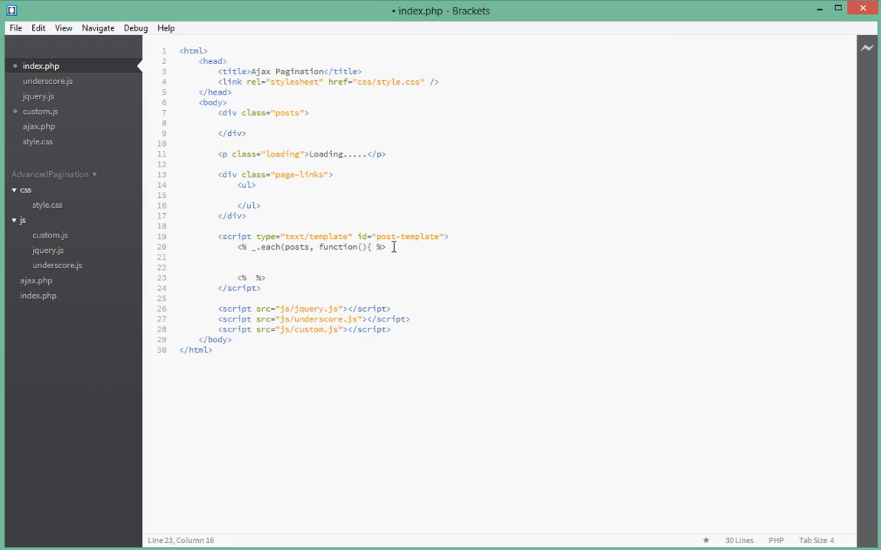
{"action": "type", "text": "});"}
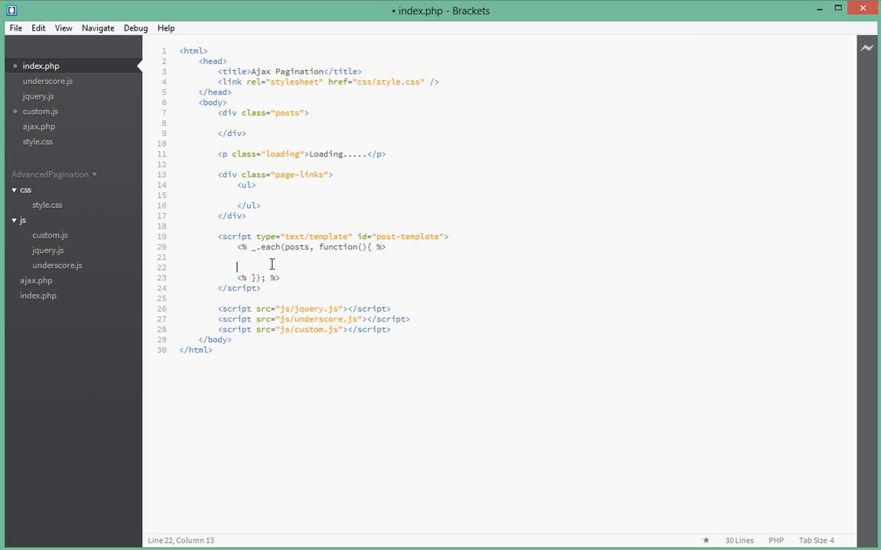
- Inside the each loop, add a <div></div> block containing an opening <h2> tag
{"action": "left_click", "coordinate": [255, 256]}
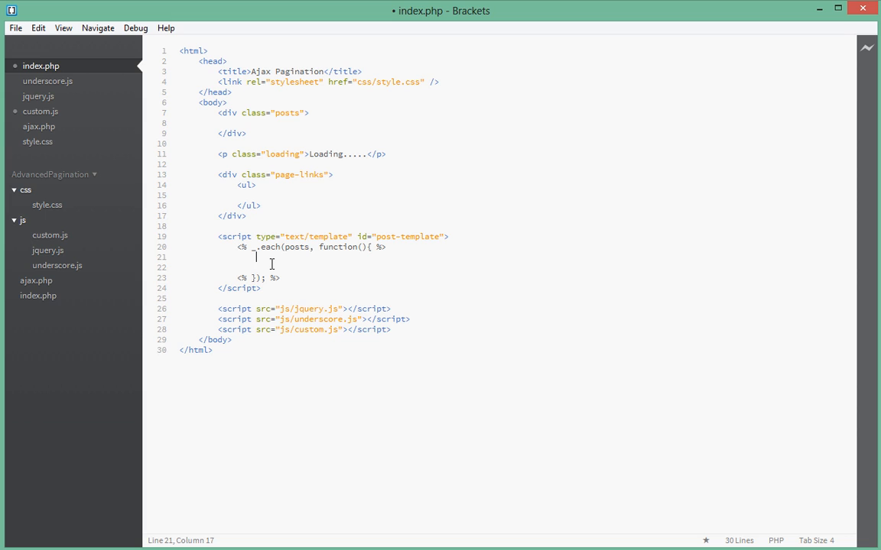
{"action": "type", "text": "<div>"}
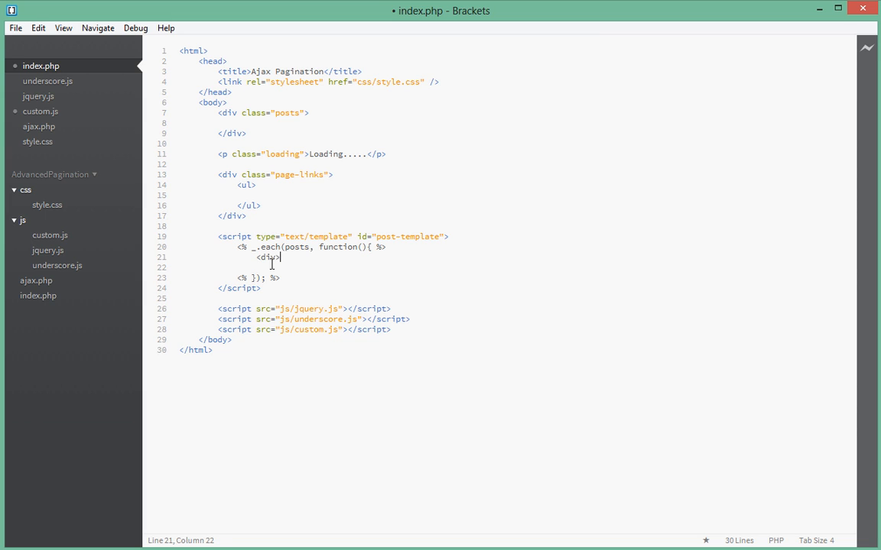
{"action": "key", "text": "enter"}
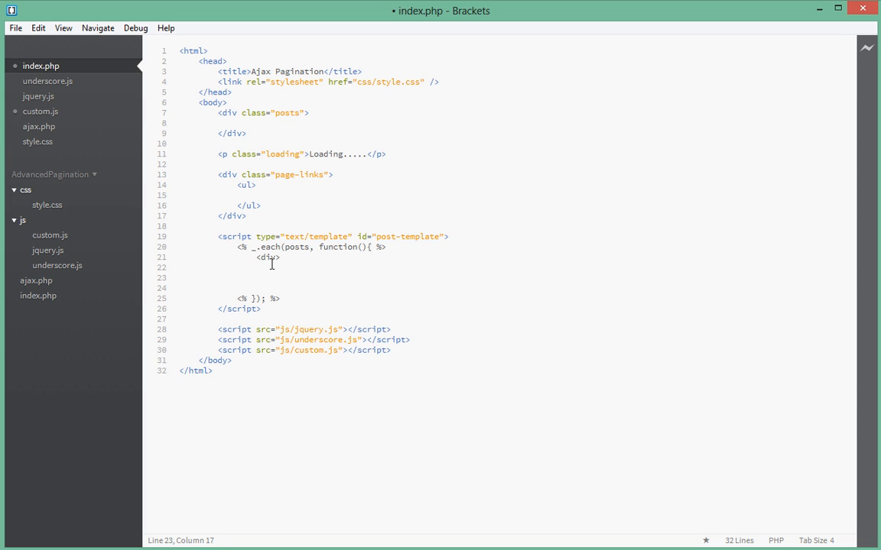
{"action": "type", "text": "</div>"}
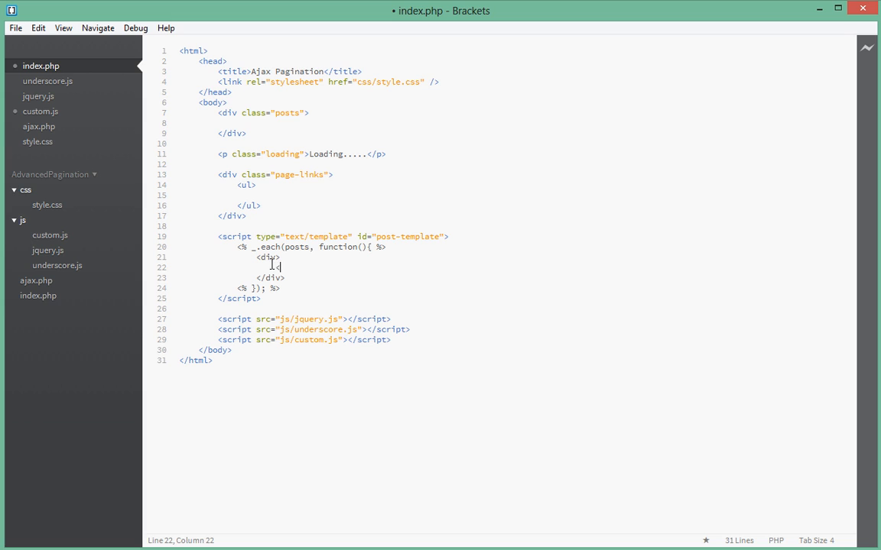
{"action": "type", "text": "h2>"}
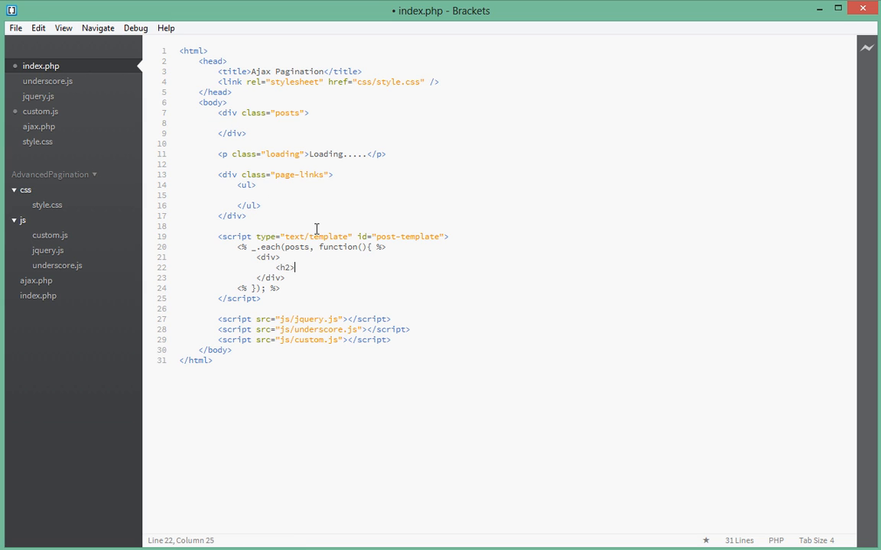
- Close the h2, put <%= post.post_title; %> inside it, and start a new line
{"action": "type", "text": "</h2>"}
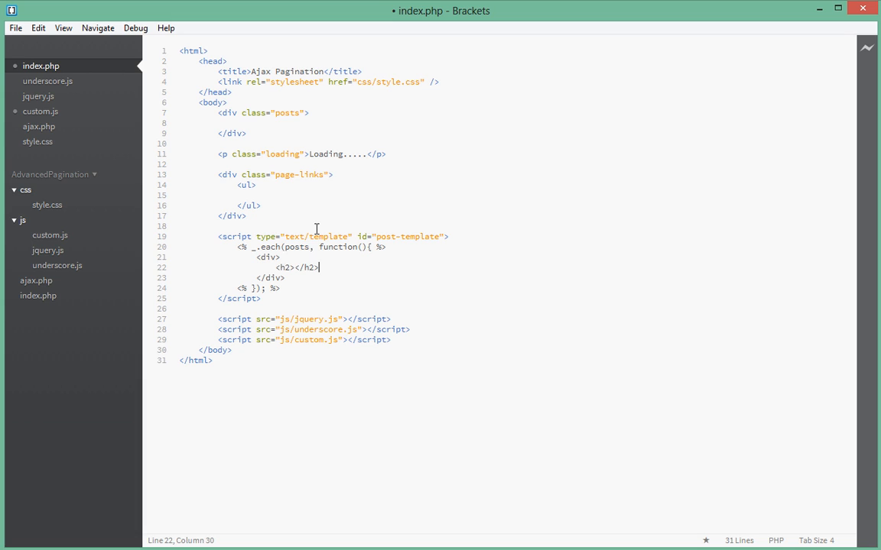
{"action": "left_click", "coordinate": [295, 268]}
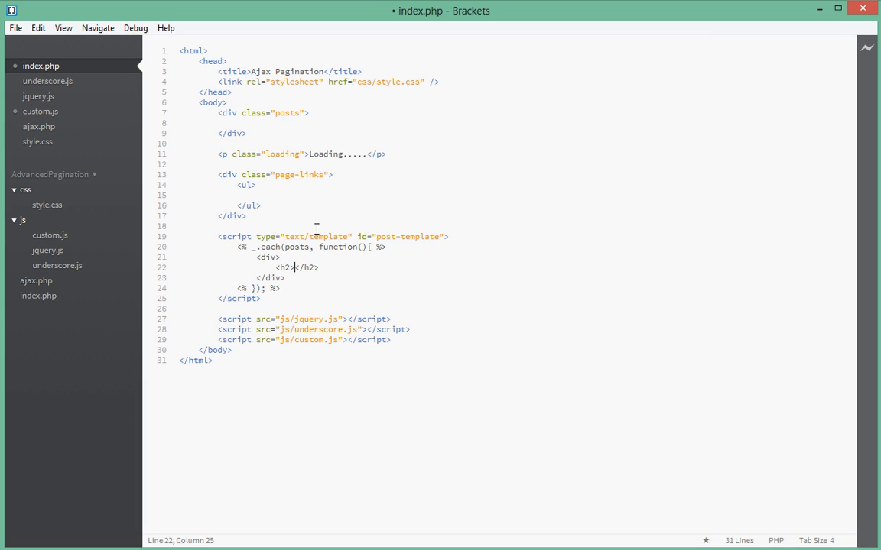
{"action": "type", "text": "<"}
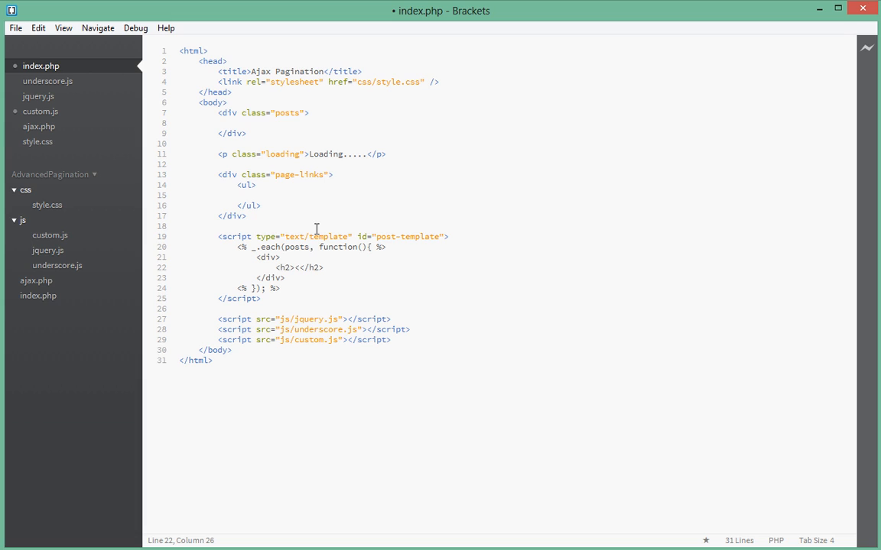
{"action": "type", "text": "%"}
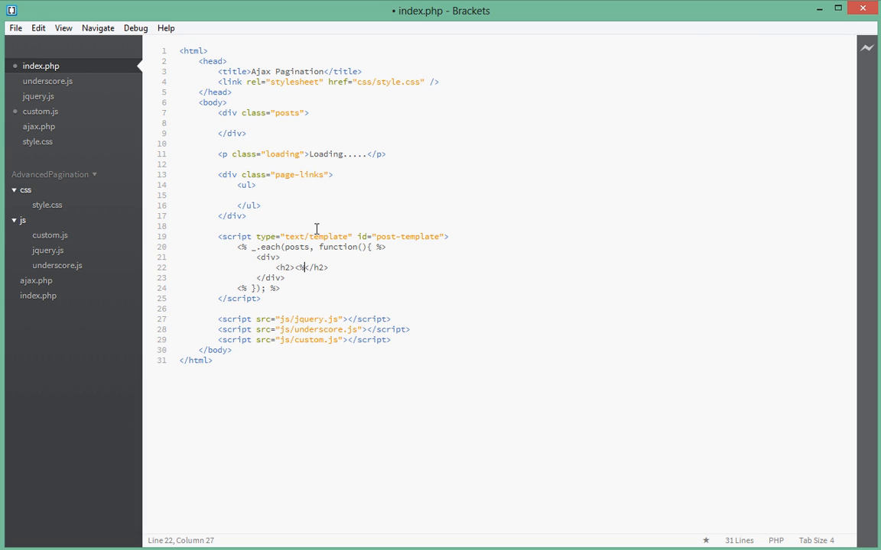
{"action": "type", "text": "= %>"}
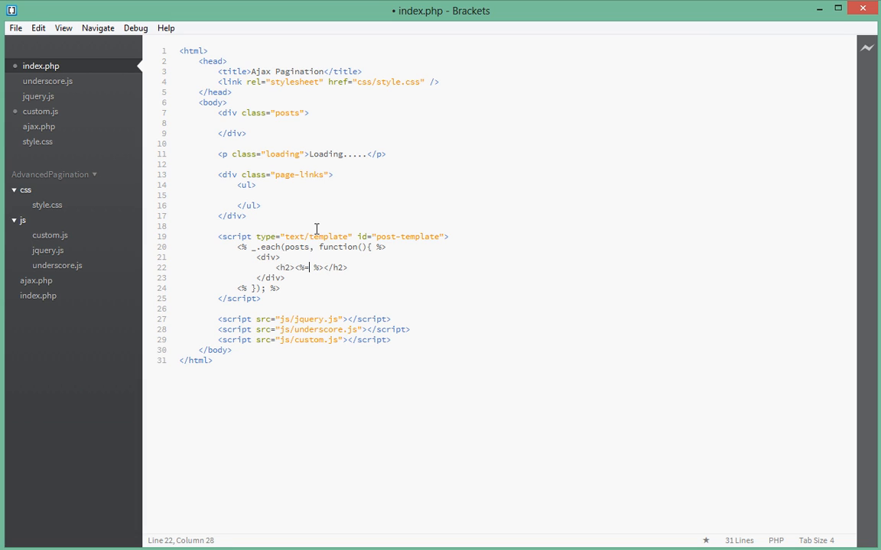
{"action": "type", "text": "p"}
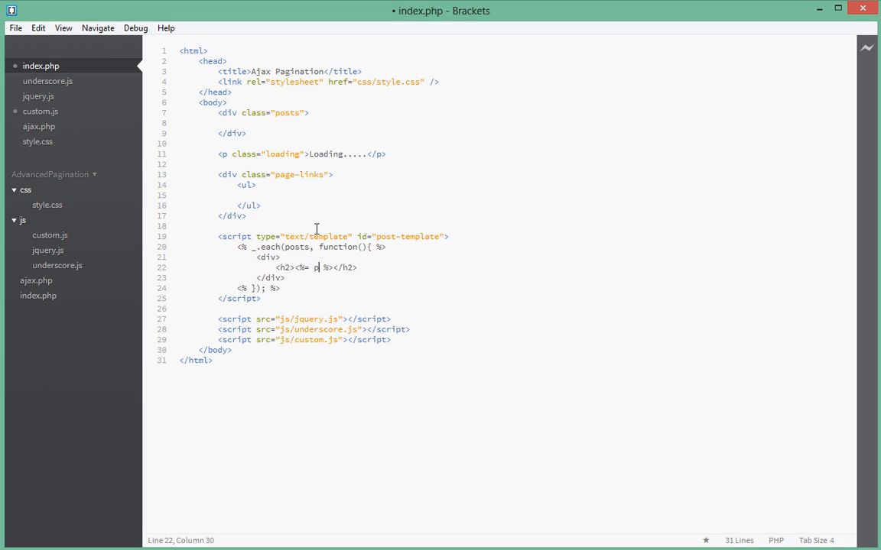
{"action": "type", "text": "ost.post_"}
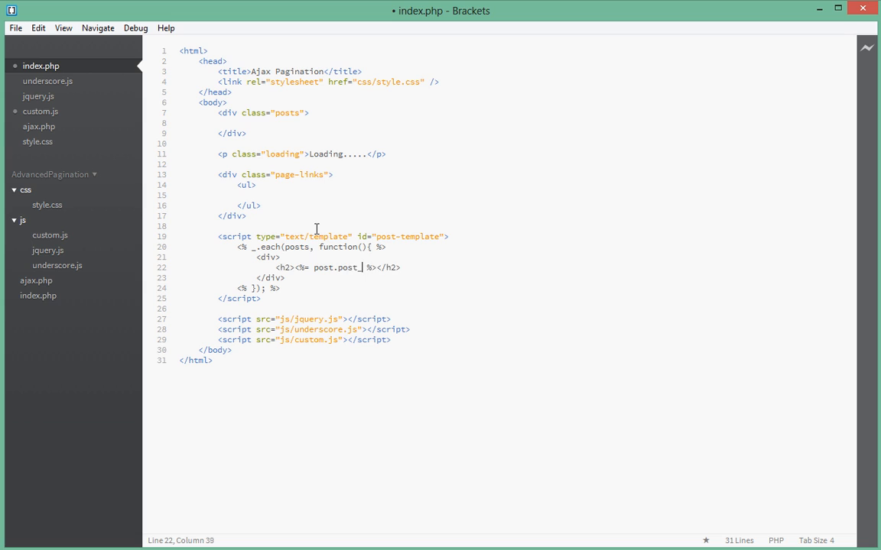
{"action": "type", "text": "title"}
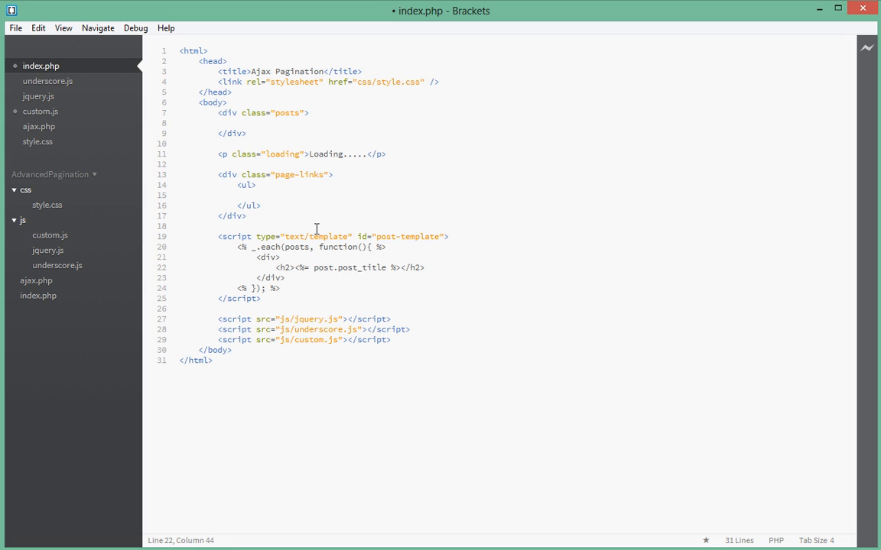
{"action": "type", "text": "; %>"}
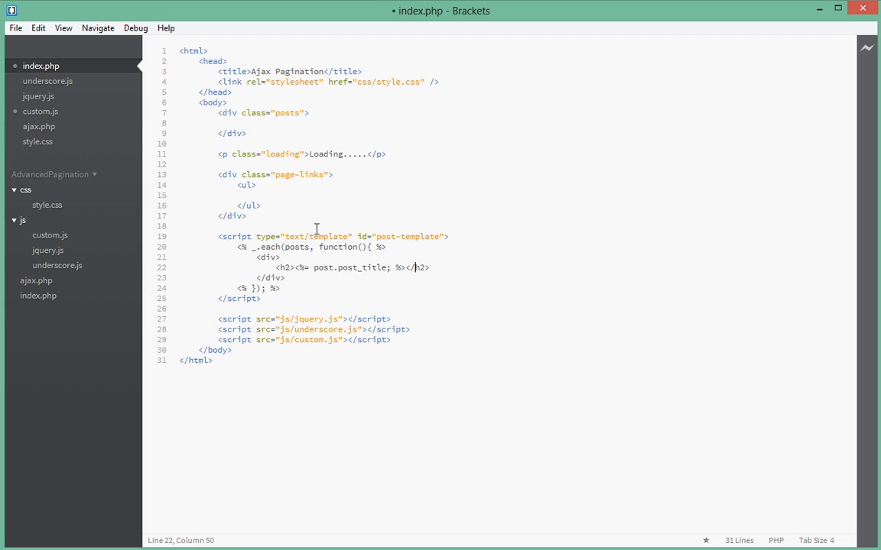
{"action": "key", "text": "Enter"}
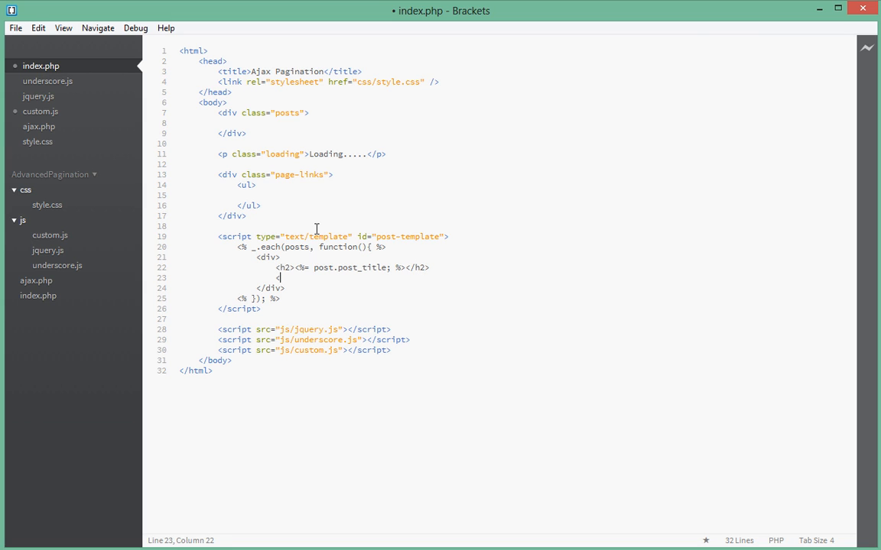
- Type <p><%= post.post_content %></p> on the line under the heading
{"action": "type", "text": "<p><"}
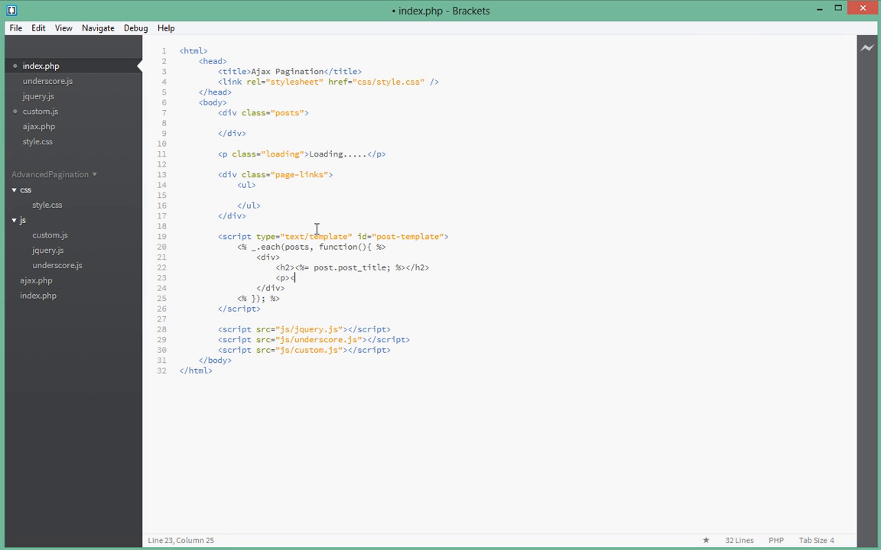
{"action": "type", "text": "/p>"}
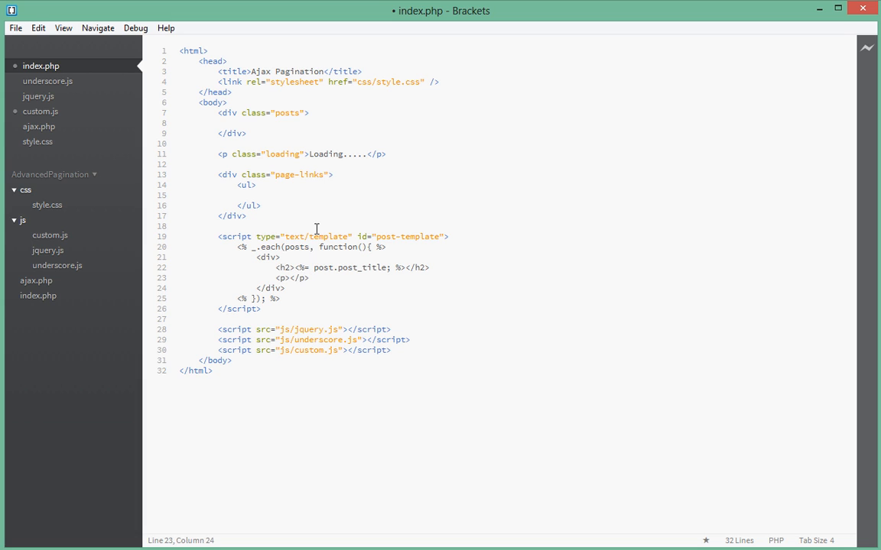
{"action": "type", "text": "<%=  <"}
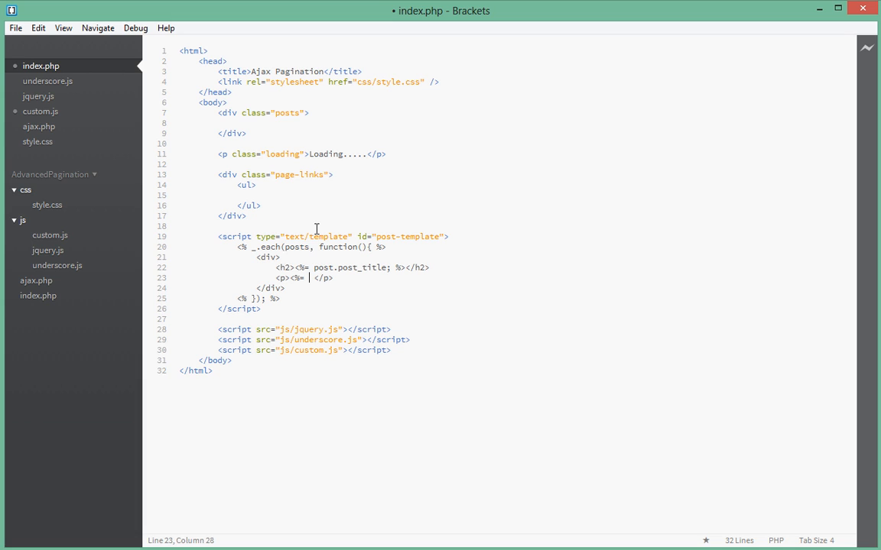
{"action": "type", "text": "%>"}
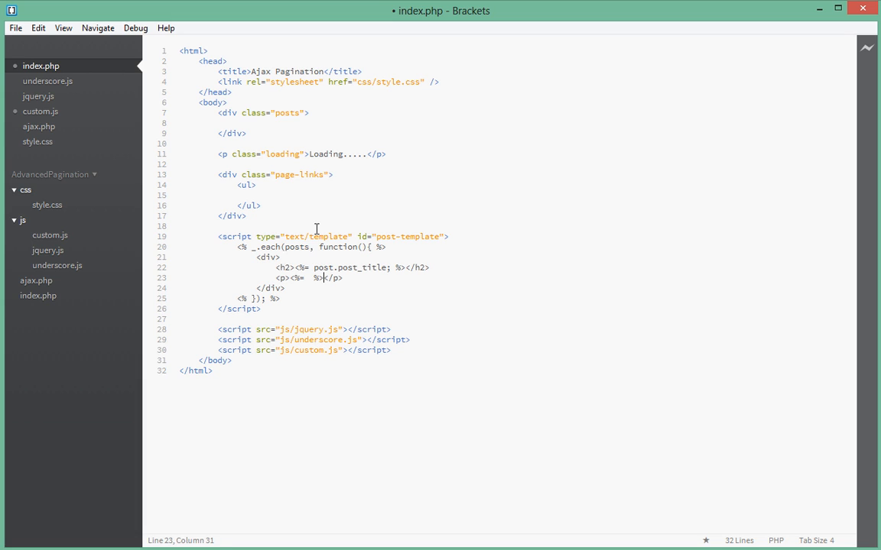
{"action": "type", "text": "pos"}
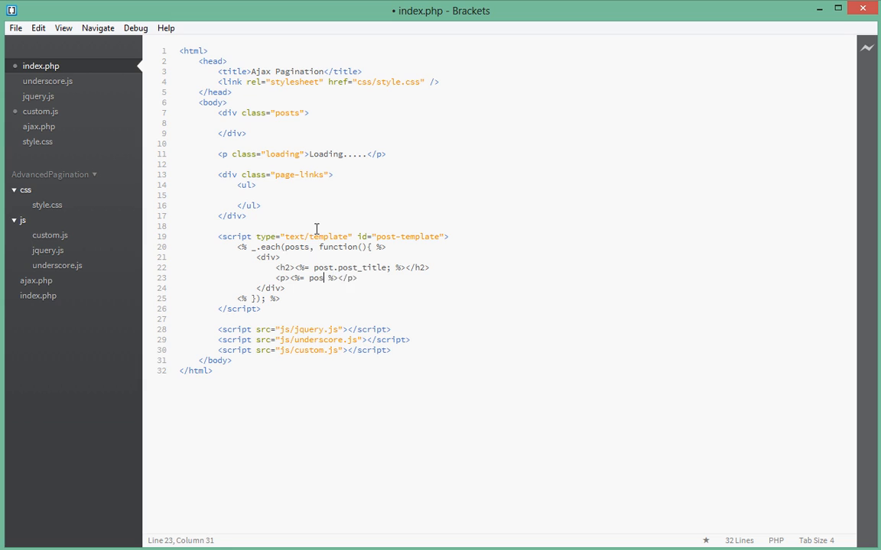
{"action": "type", "text": "t."}
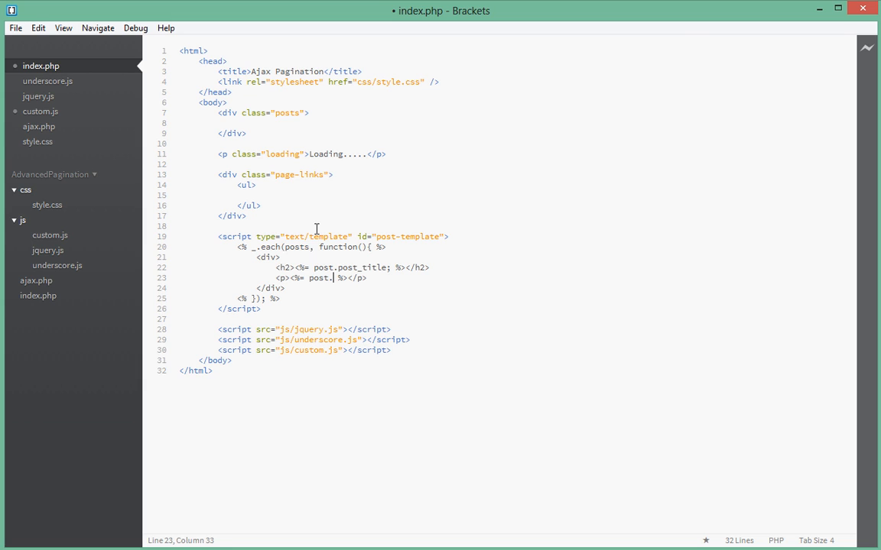
{"action": "type", "text": "ost_conte"}
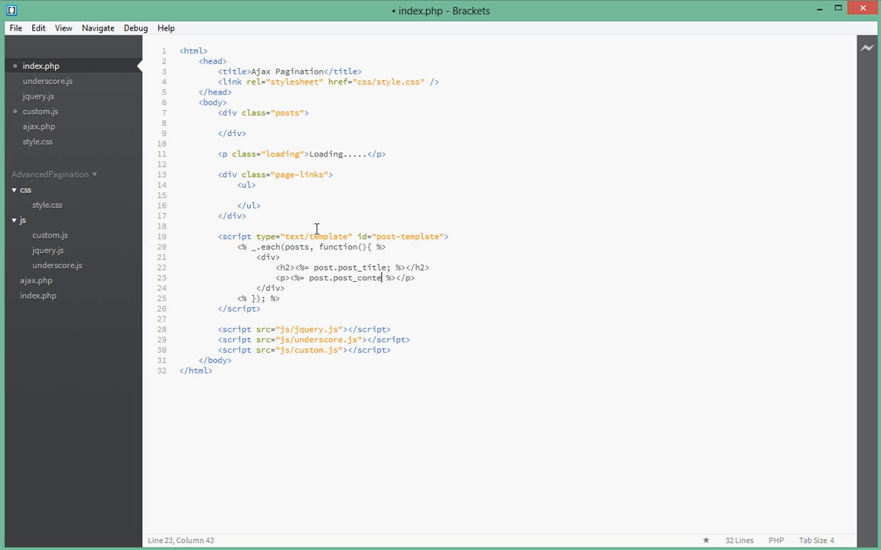
{"action": "type", "text": "nt"}
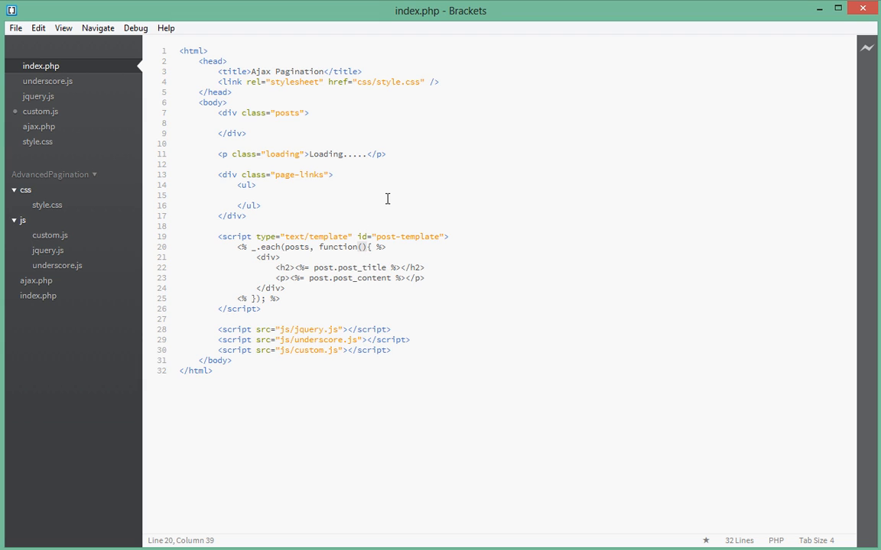
- Type post as the each callback's parameter, then highlight and deselect the per-post div block
{"action": "type", "text": "post"}
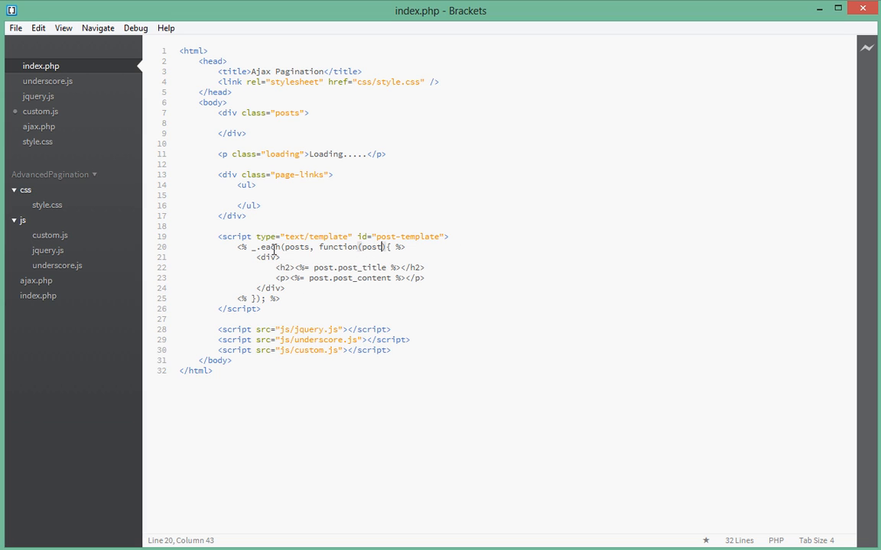
{"action": "left_click_drag", "start_coordinate": [388, 246], "coordinate": [289, 287]}
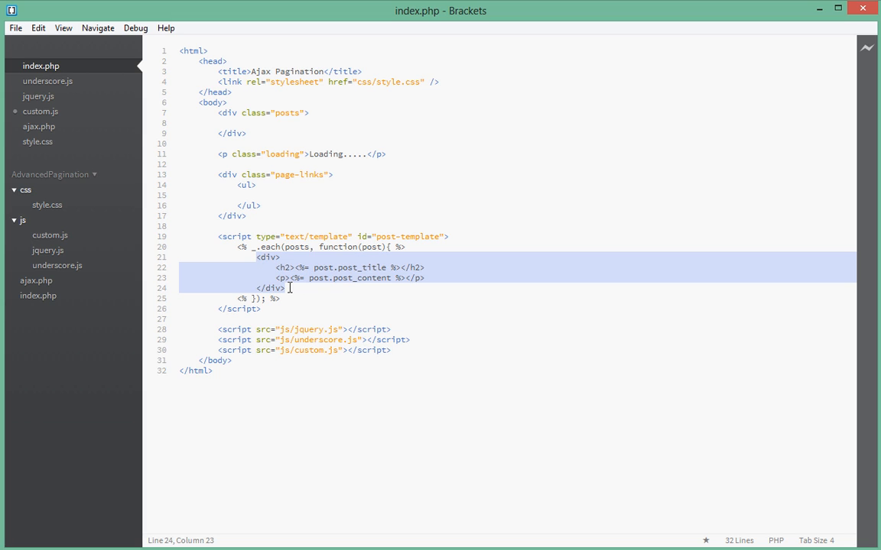
{"action": "mouse_move", "coordinate": [299, 254]}
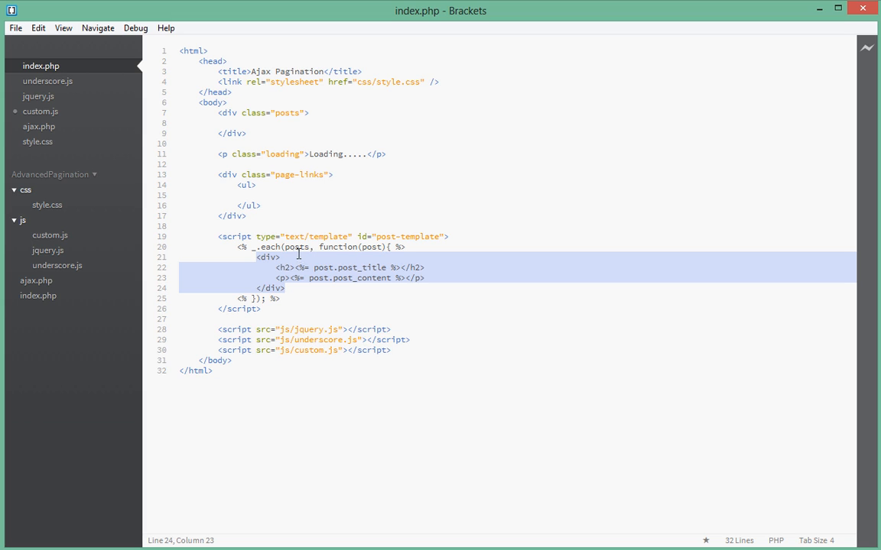
{"action": "mouse_move", "coordinate": [323, 290]}
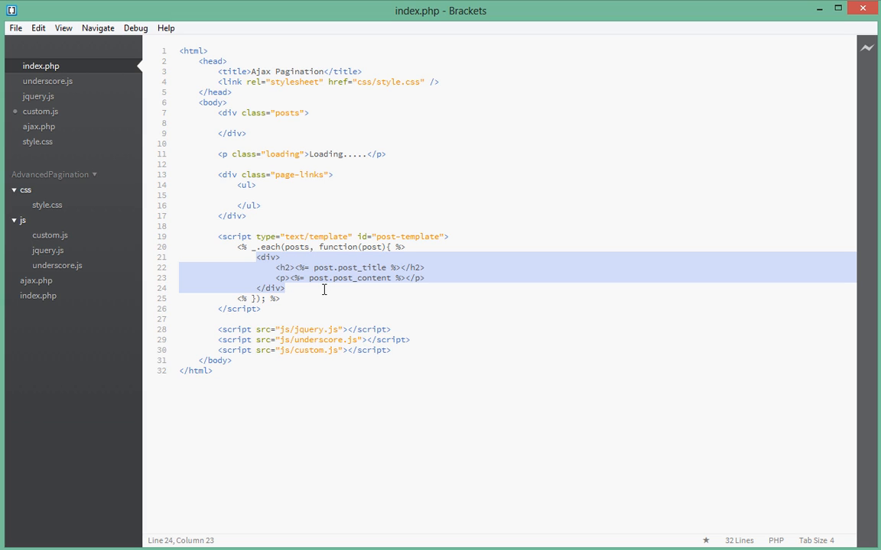
{"action": "left_click", "coordinate": [345, 299]}
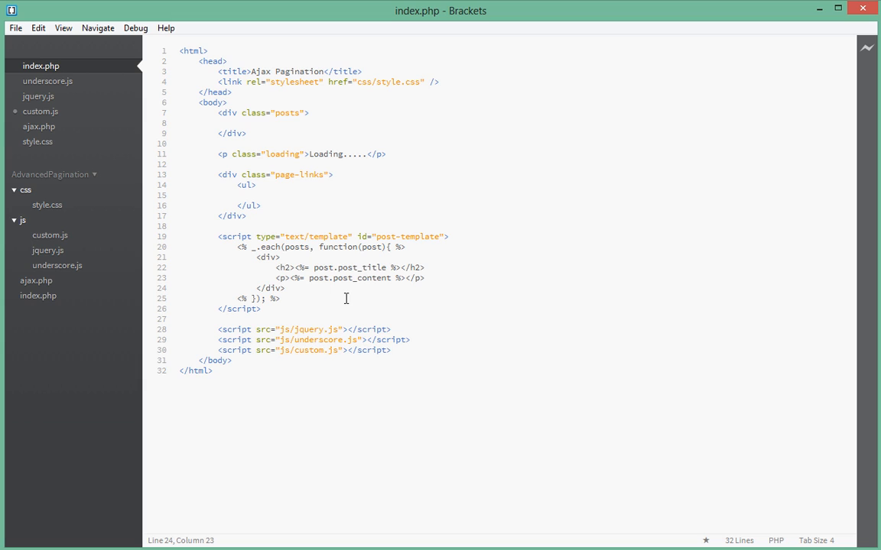
{"action": "mouse_move", "coordinate": [351, 300]}
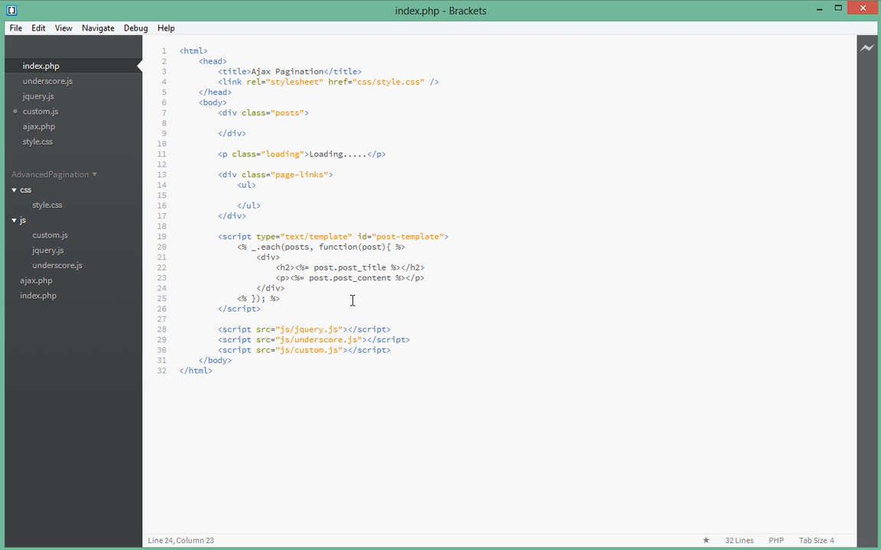
{"action": "mouse_move", "coordinate": [535, 331]}
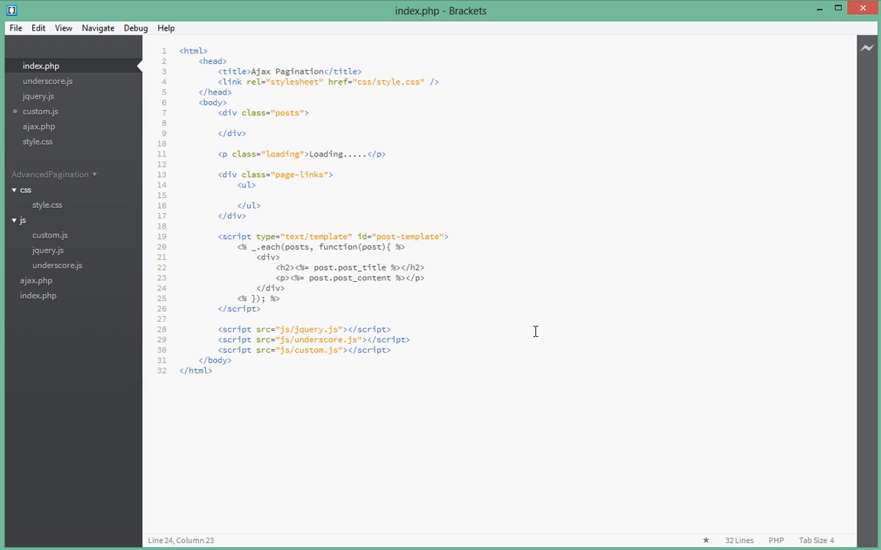
{"action": "mouse_move", "coordinate": [360, 271]}
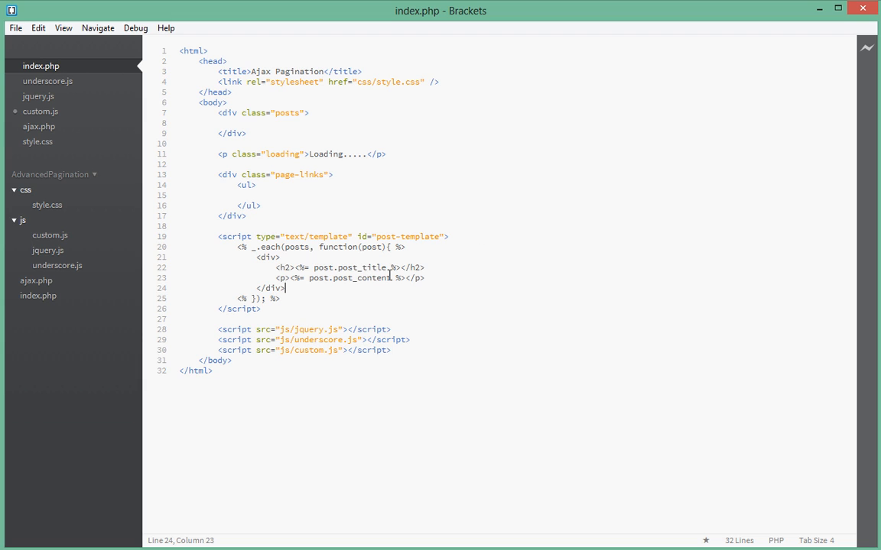
{"action": "double_click", "coordinate": [349, 268]}
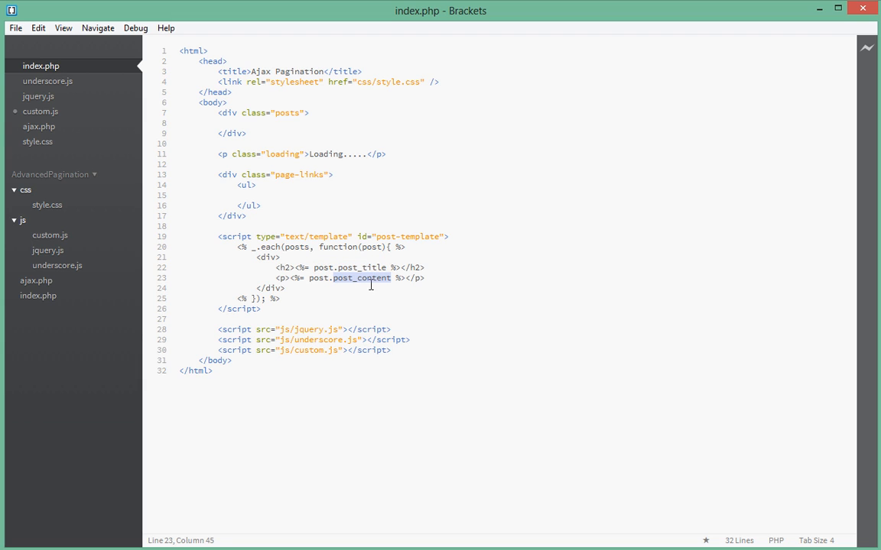
{"action": "mouse_move", "coordinate": [391, 287]}
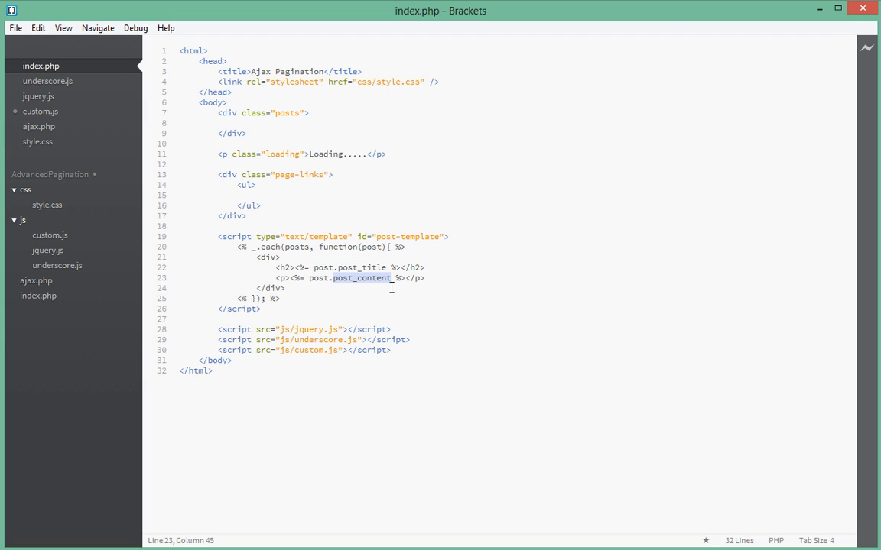
{"action": "mouse_move", "coordinate": [35, 280]}
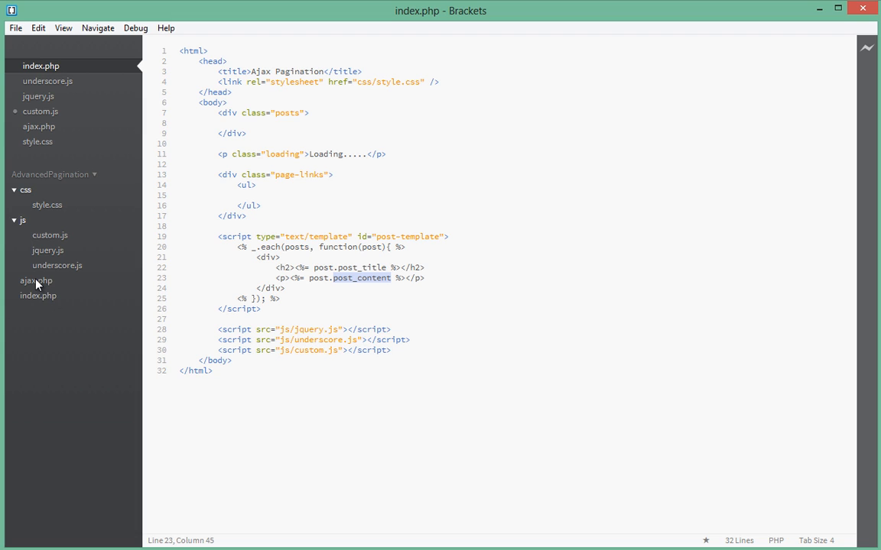
{"action": "mouse_move", "coordinate": [35, 290]}
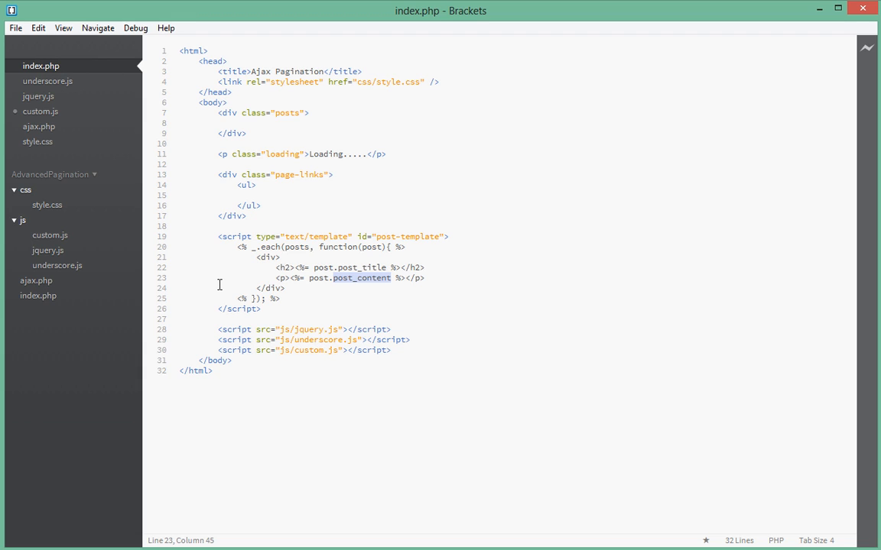
{"action": "mouse_move", "coordinate": [282, 298]}
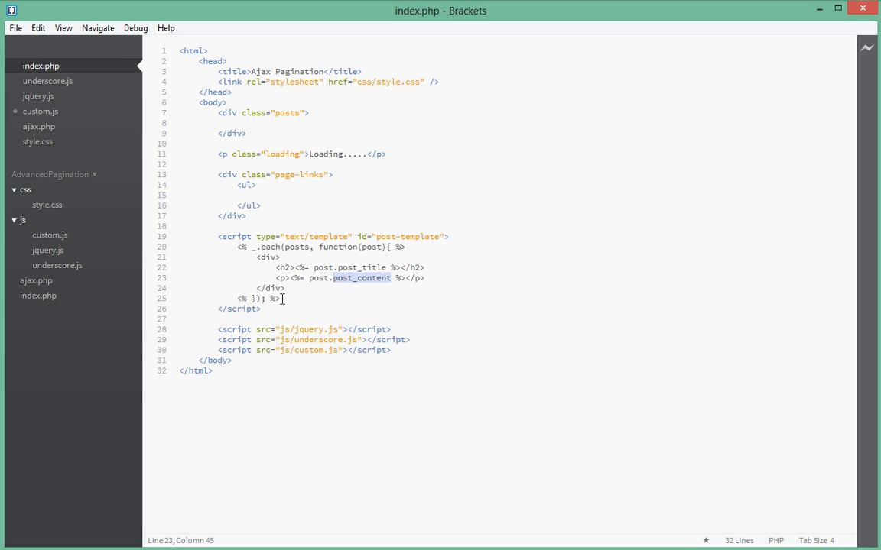
{"action": "mouse_move", "coordinate": [255, 308]}
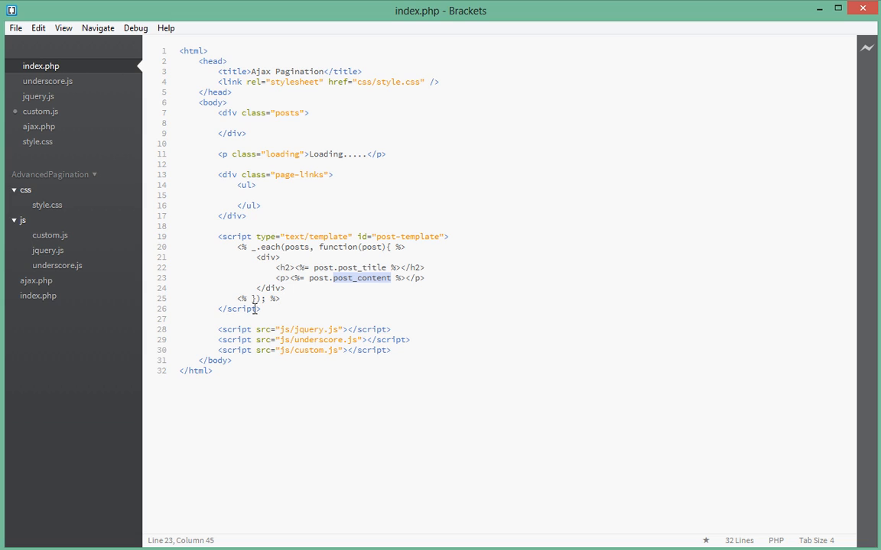
{"action": "mouse_move", "coordinate": [313, 302]}
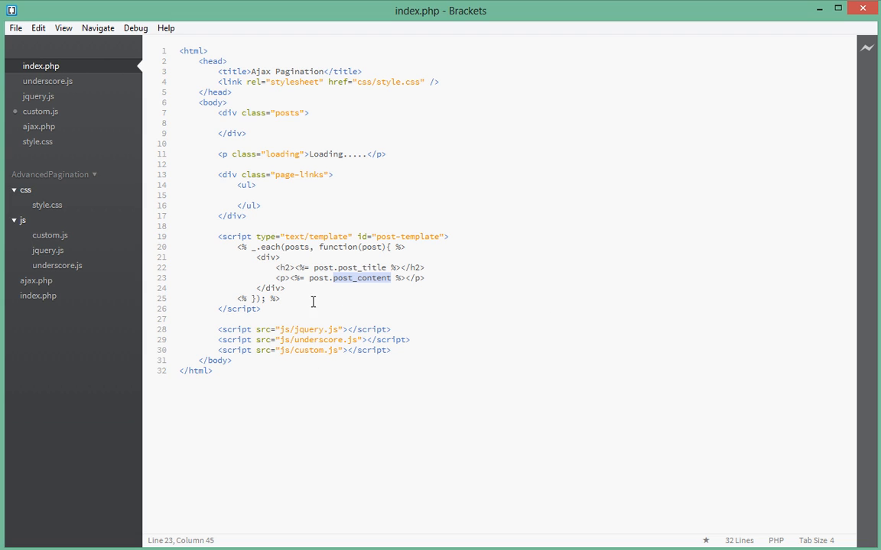
{"action": "mouse_move", "coordinate": [355, 308]}
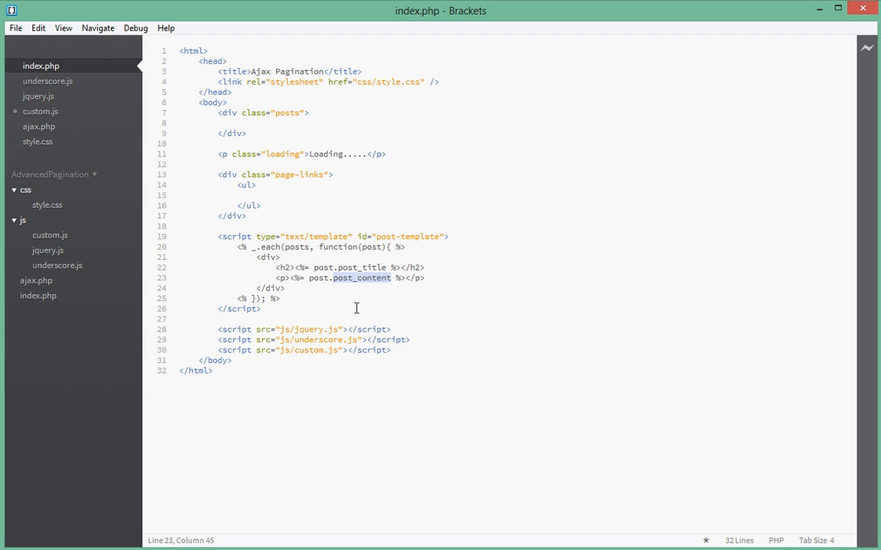